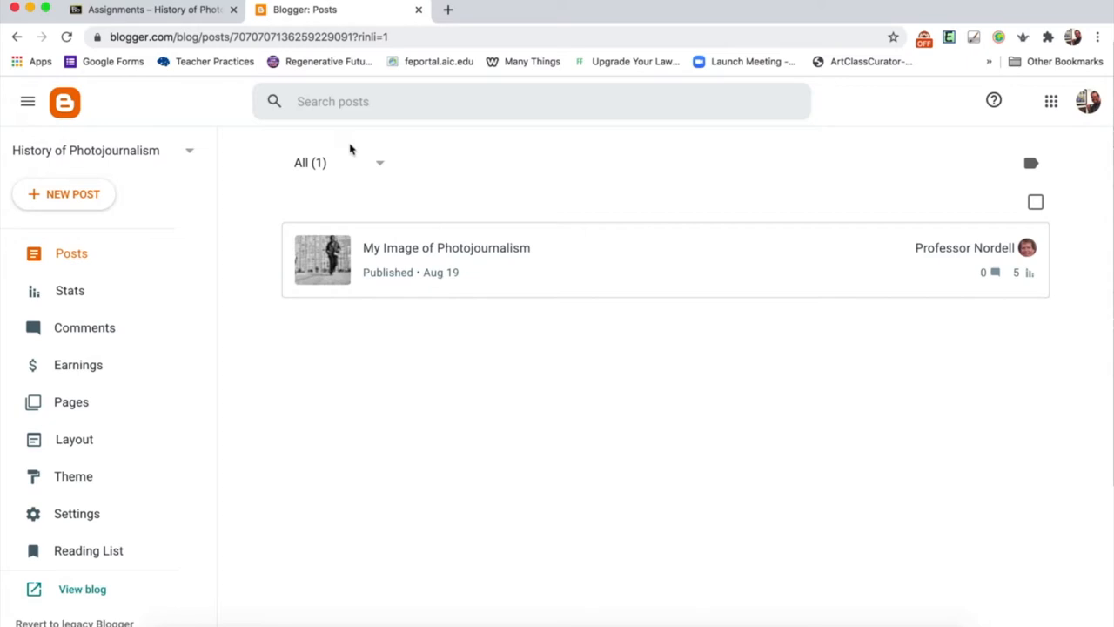
pyautogui.moveTo(392, 288)
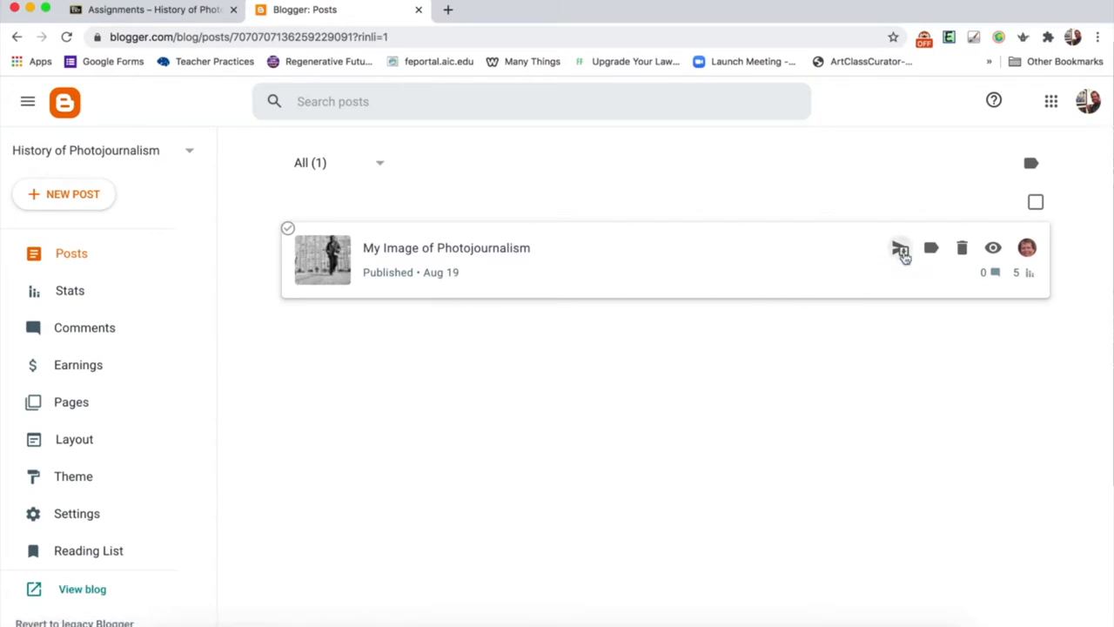
# - Revert 'My Image of Photojournalism' to a draft, open it in the editor, then return to Posts
pyautogui.click(900, 248)
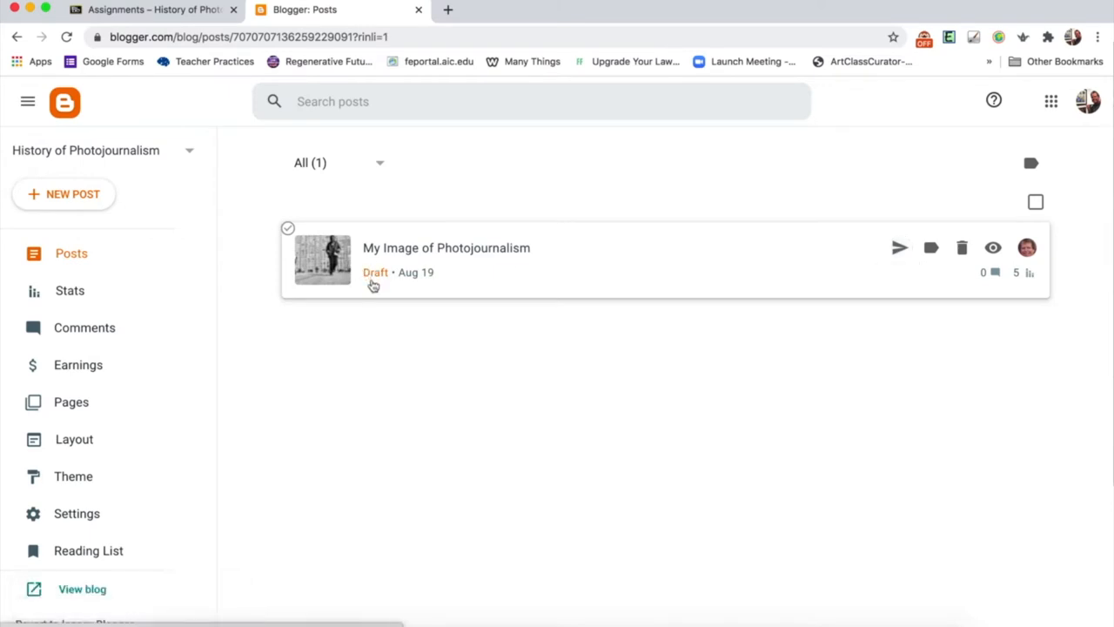
pyautogui.click(446, 248)
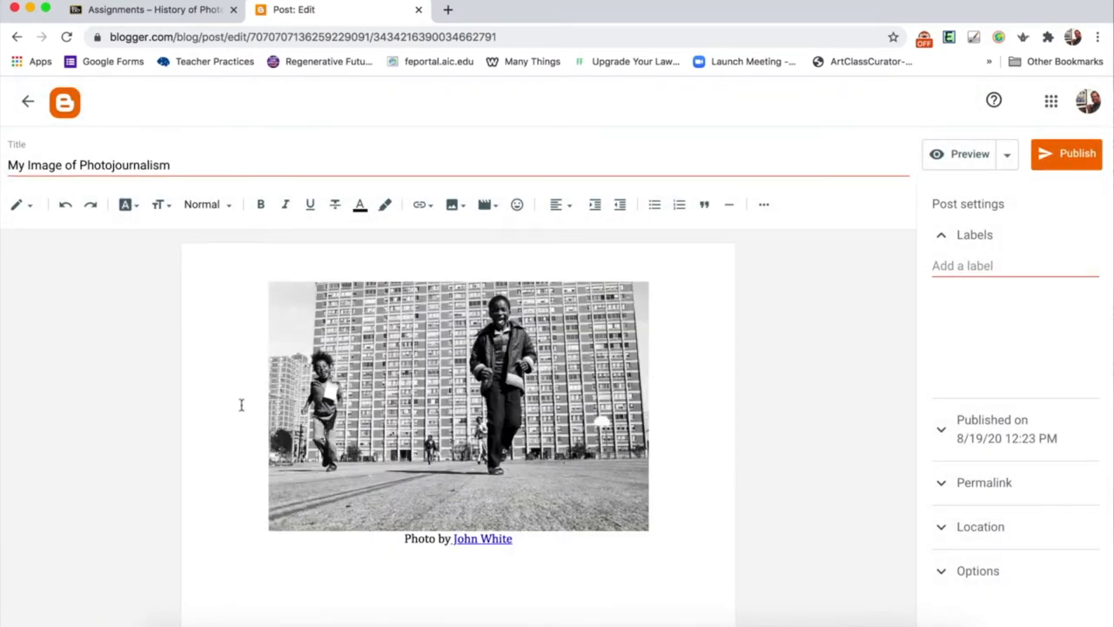
pyautogui.click(17, 37)
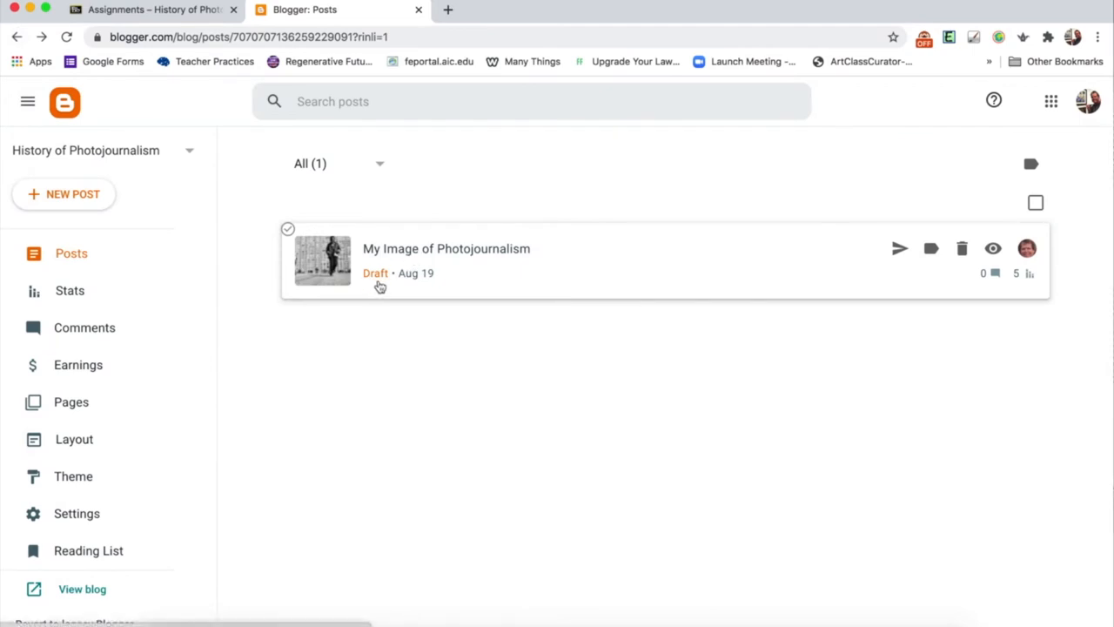
pyautogui.moveTo(900, 248)
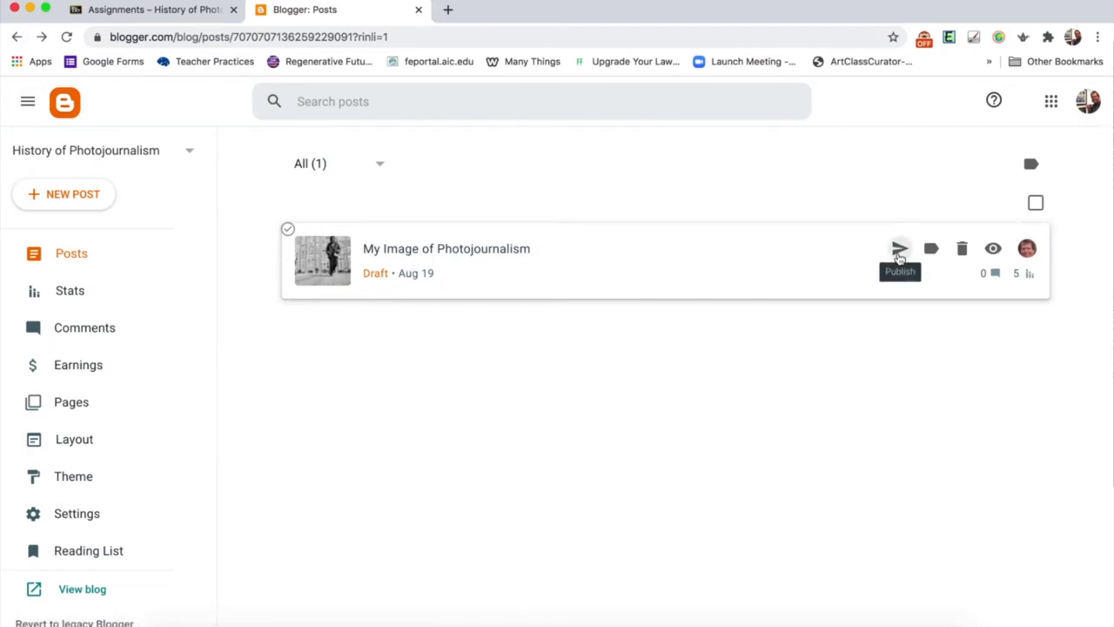
# - Republish 'My Image of Photojournalism' from the posts list
pyautogui.click(899, 248)
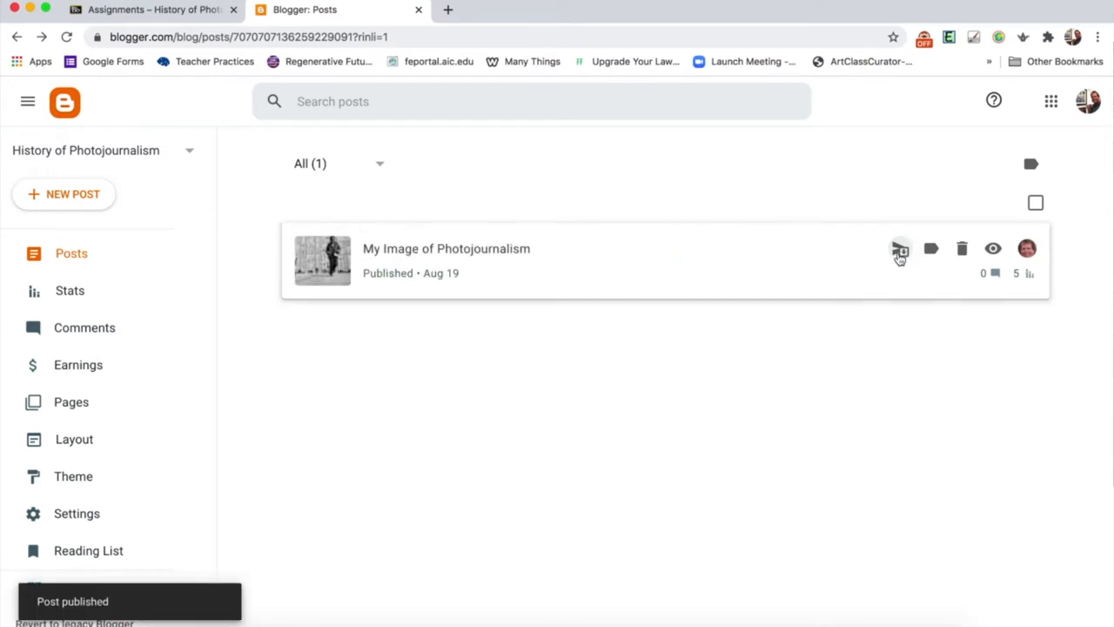
pyautogui.moveTo(899, 249)
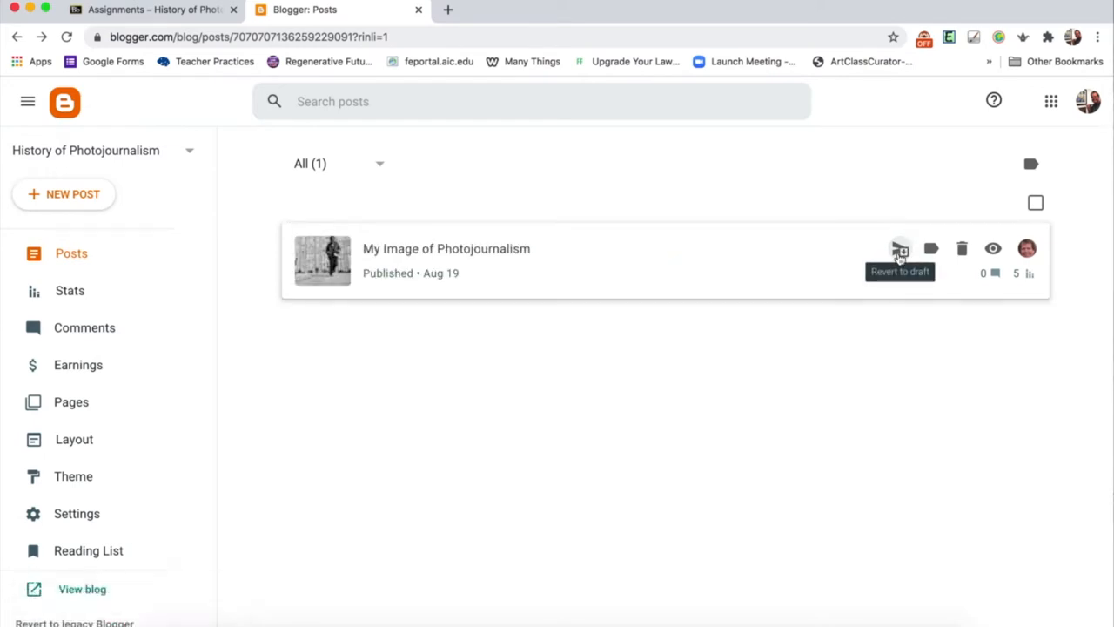
pyautogui.moveTo(379, 505)
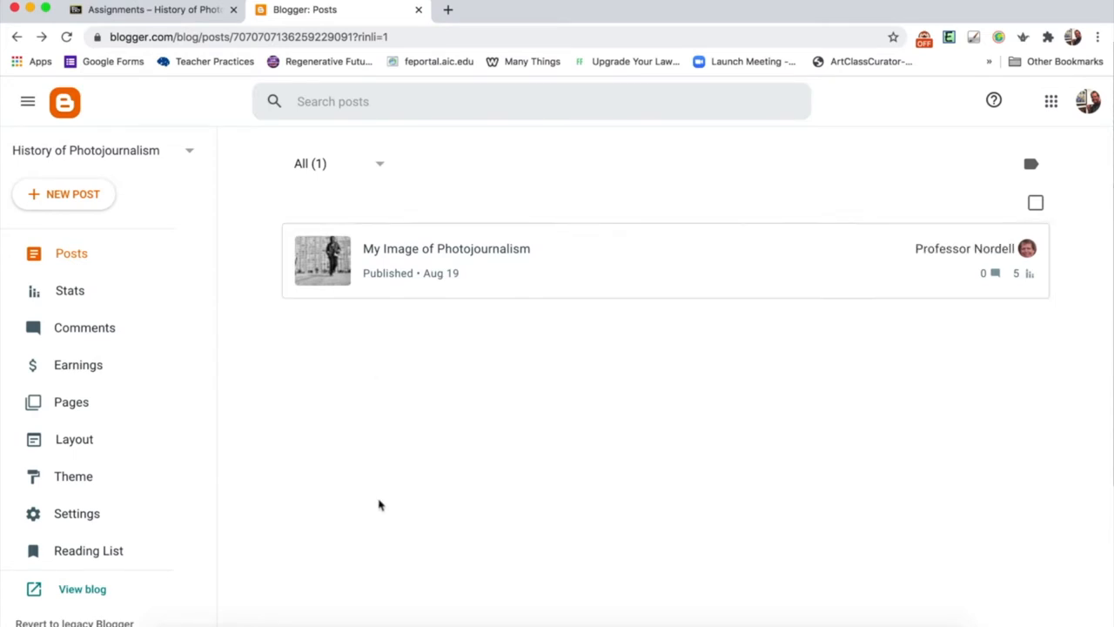
pyautogui.moveTo(339, 514)
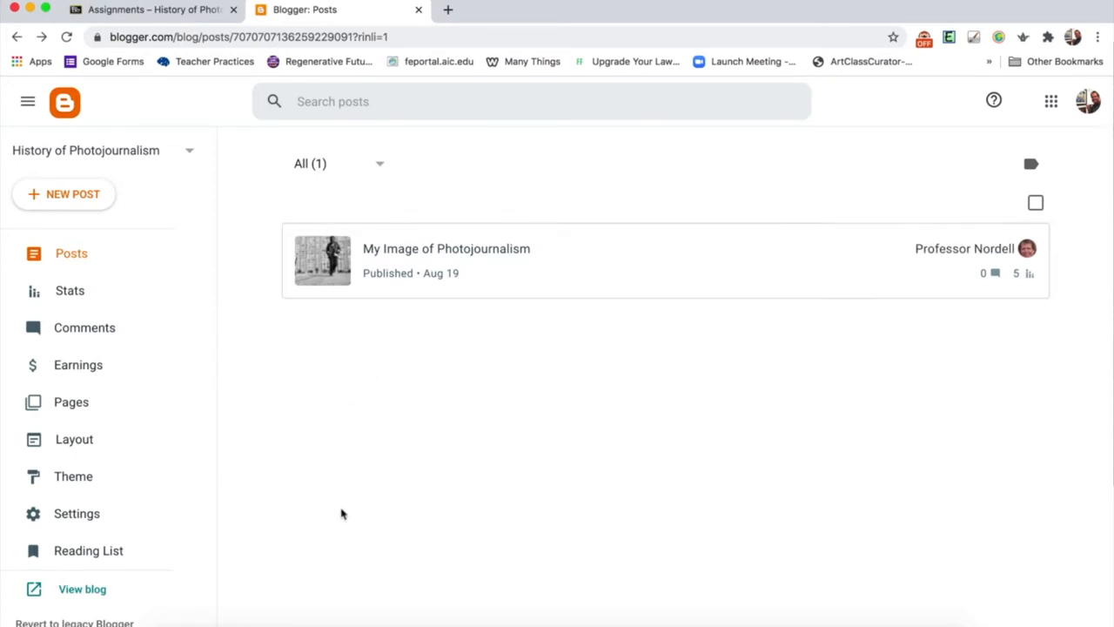
pyautogui.moveTo(548, 274)
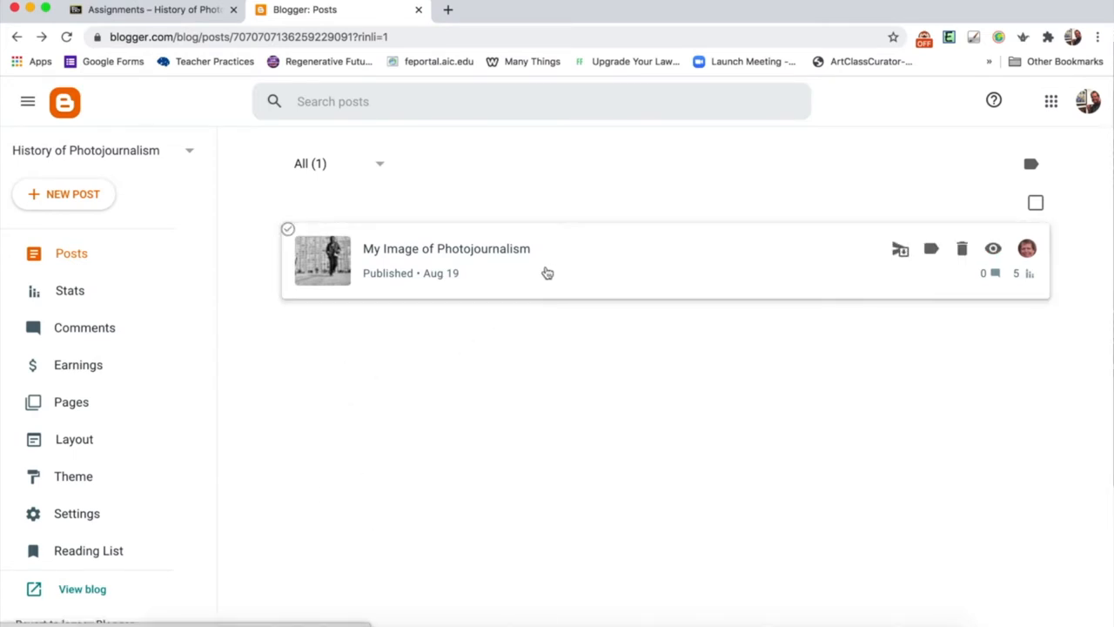
pyautogui.moveTo(493, 268)
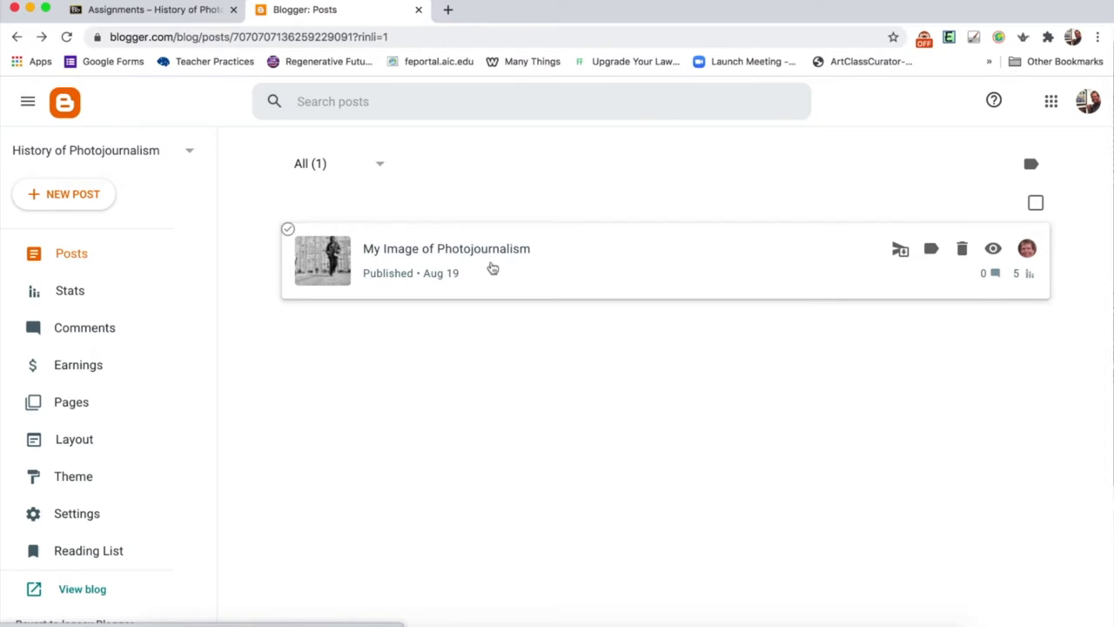
pyautogui.moveTo(523, 261)
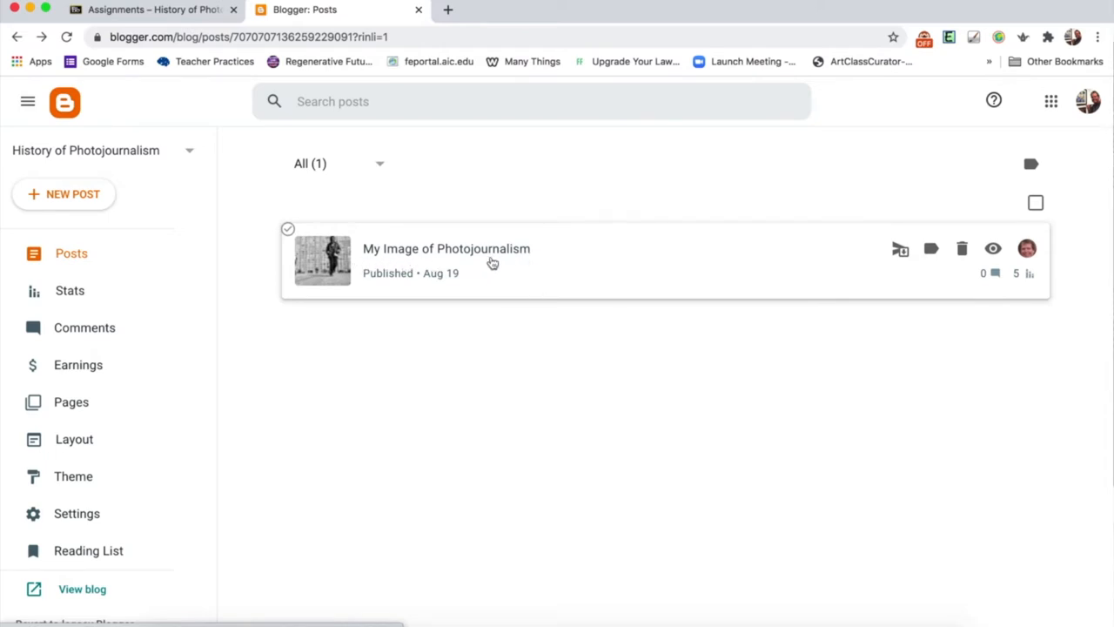
pyautogui.moveTo(524, 262)
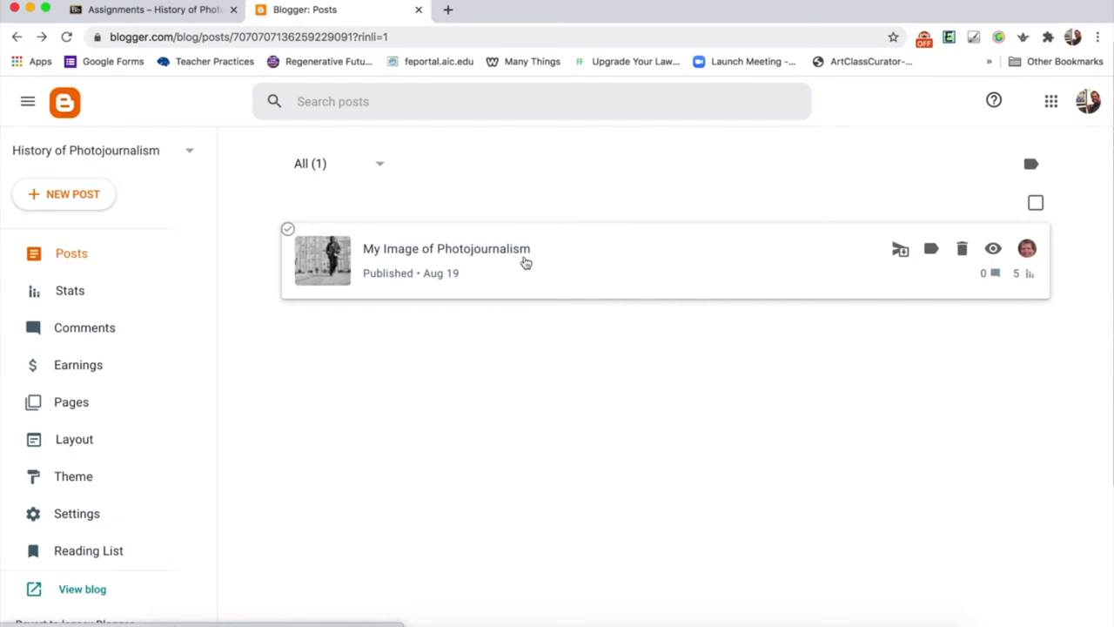
pyautogui.moveTo(993, 249)
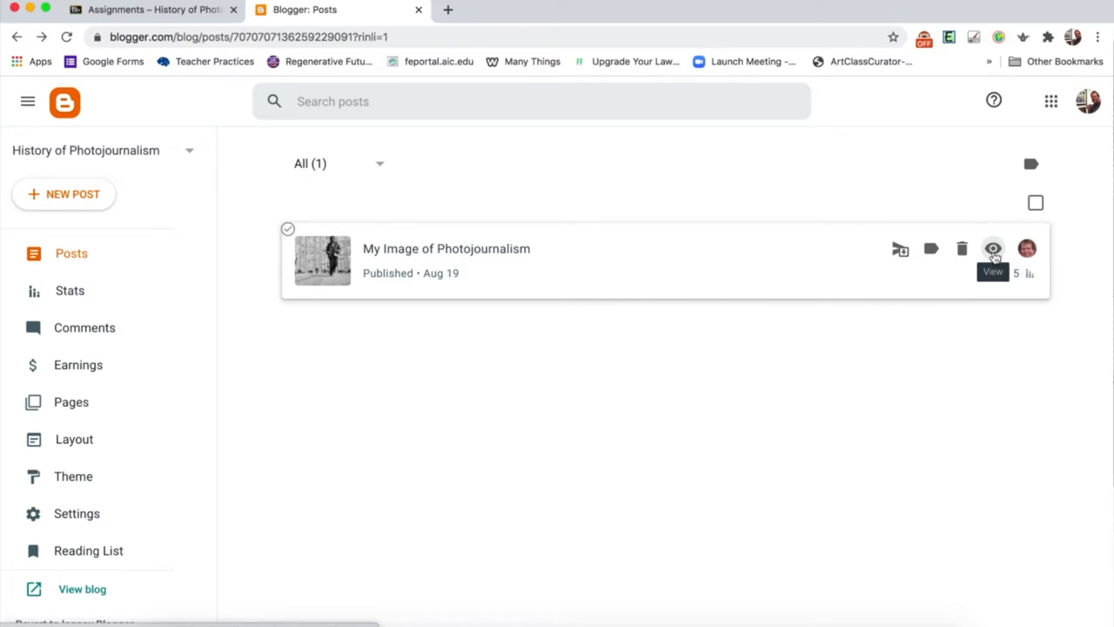
# - View the post live, visit the blog home page, then return and select the post's URL
pyautogui.click(993, 249)
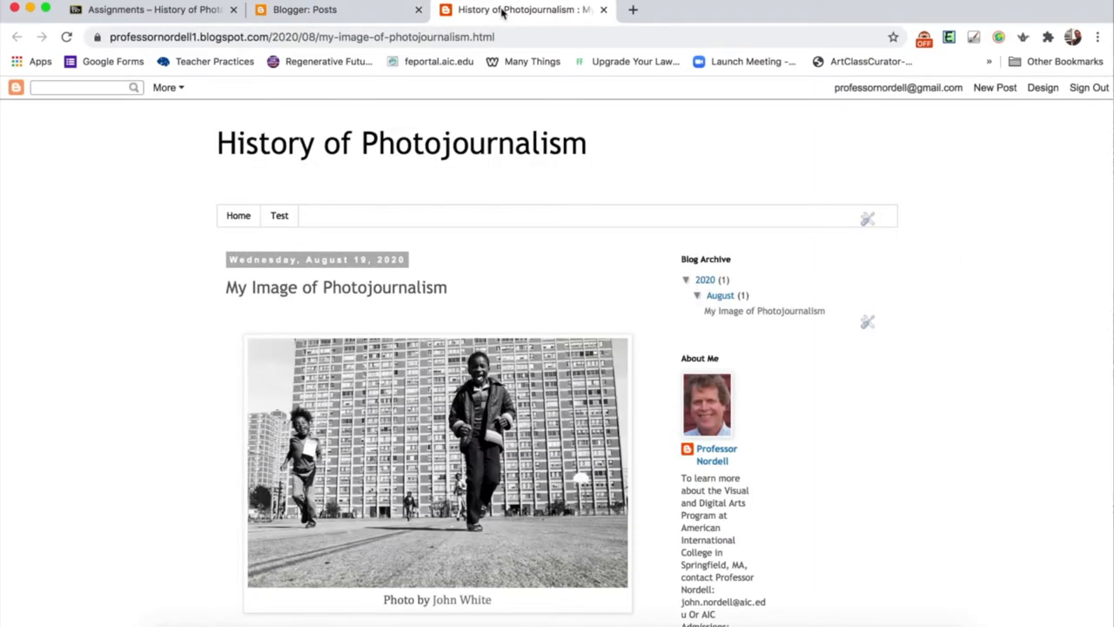
pyautogui.moveTo(429, 303)
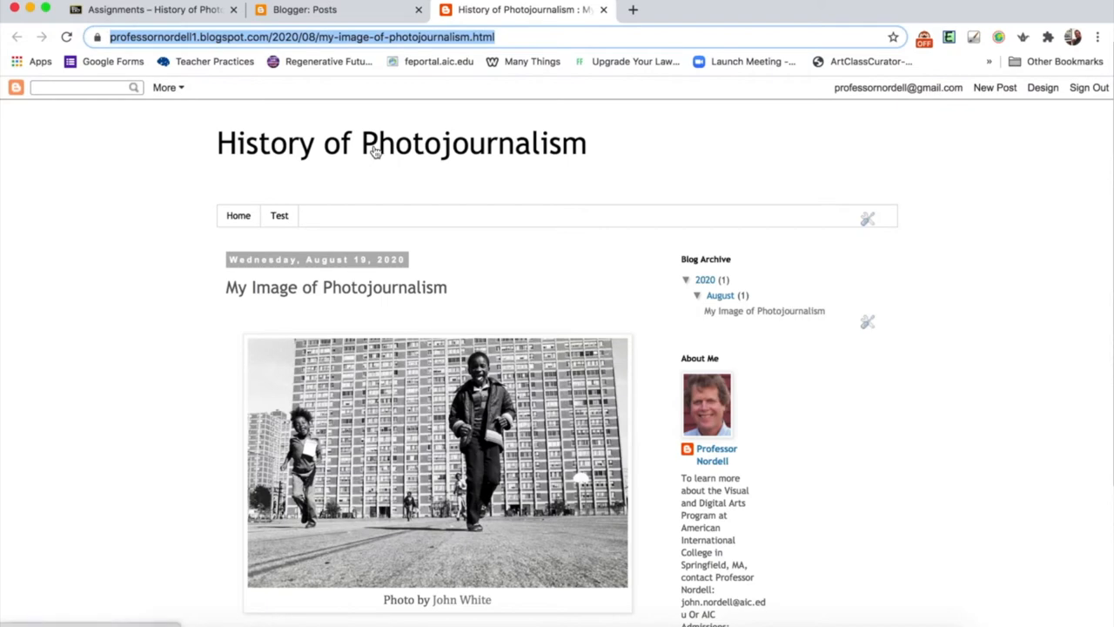
pyautogui.click(238, 215)
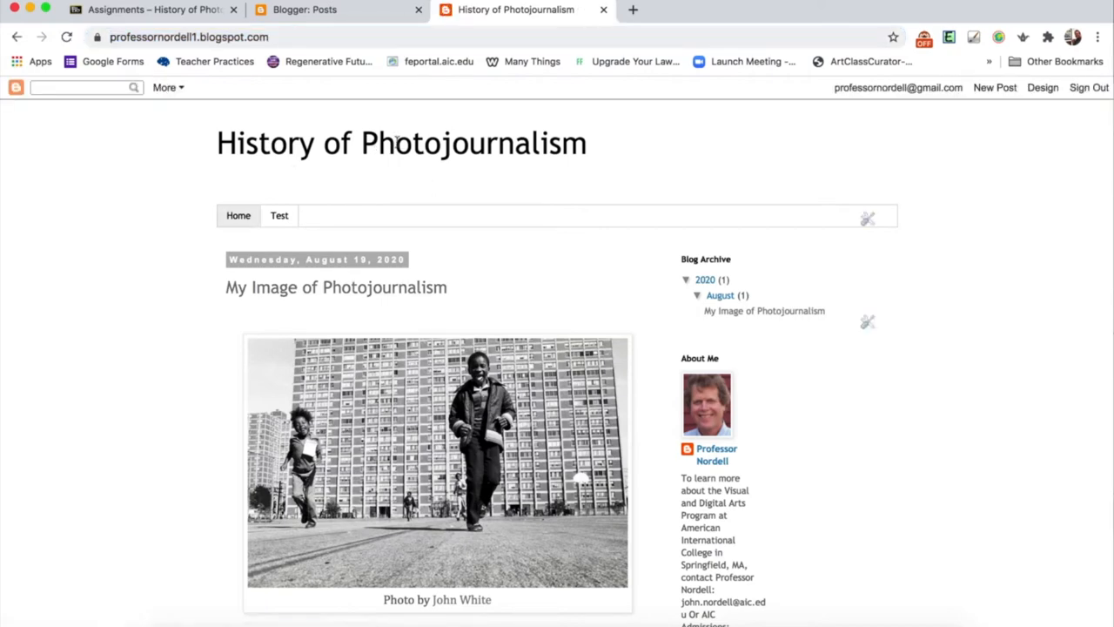
pyautogui.scroll(-3)
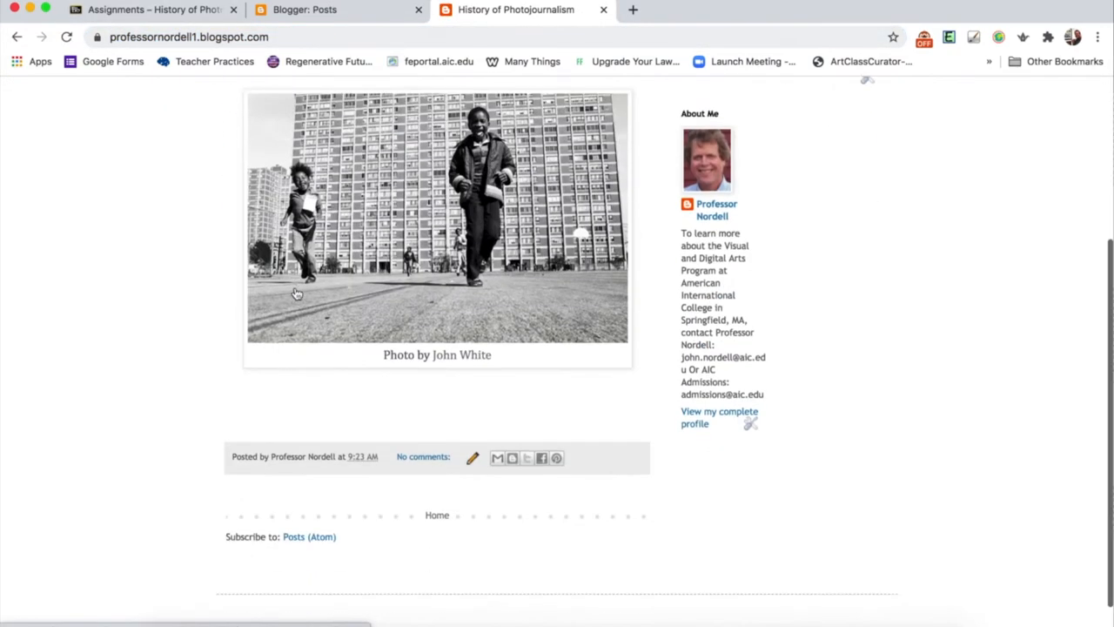
pyautogui.scroll(3)
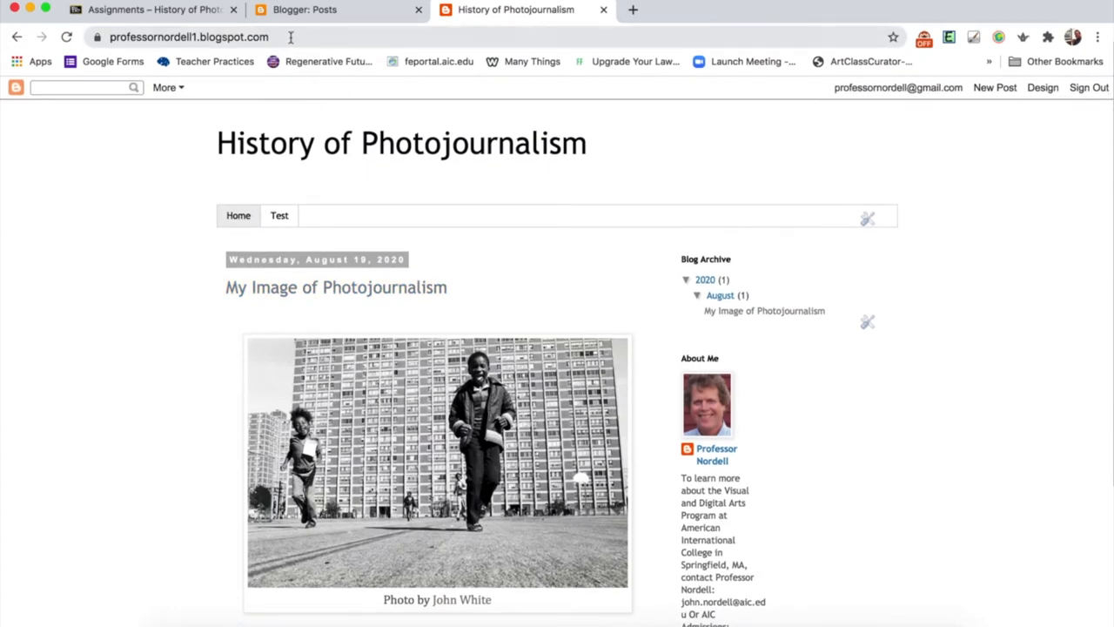
pyautogui.click(764, 310)
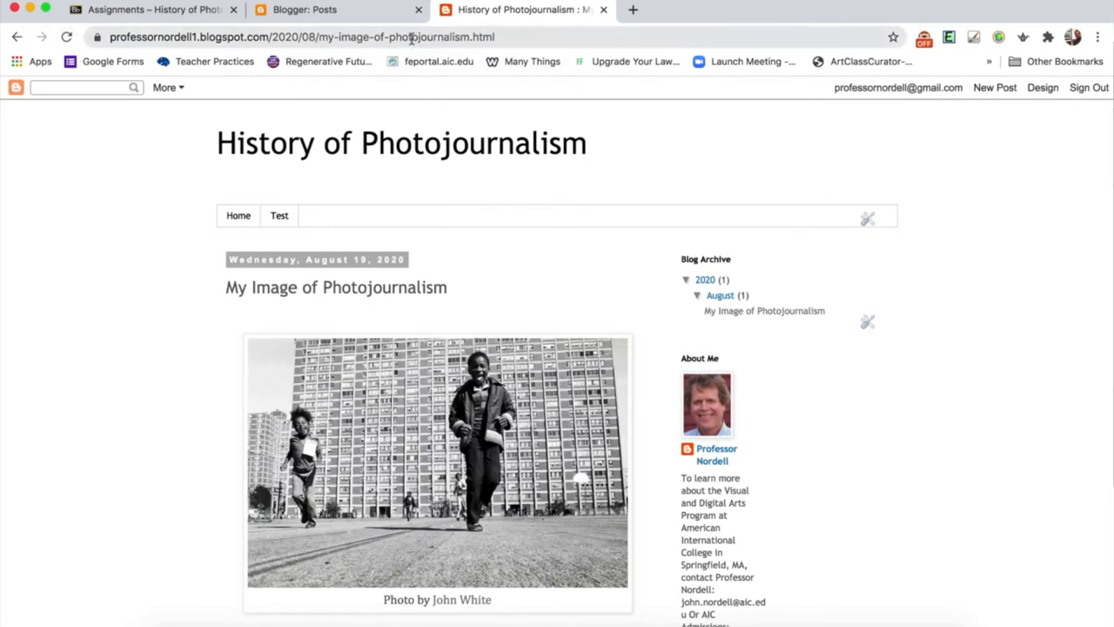
pyautogui.click(148, 10)
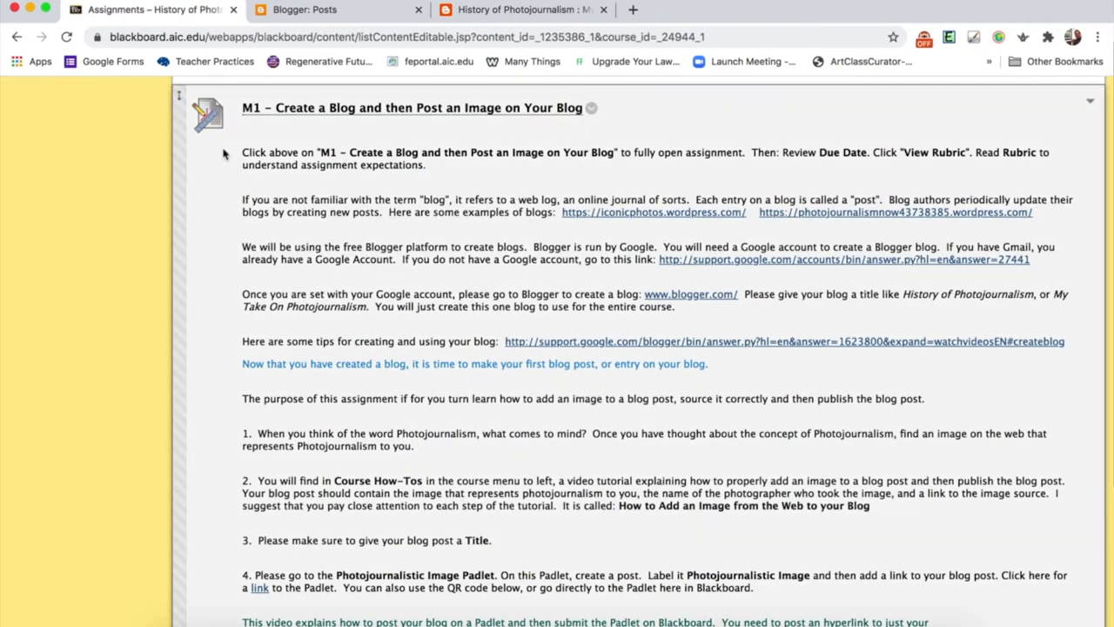
pyautogui.moveTo(338, 118)
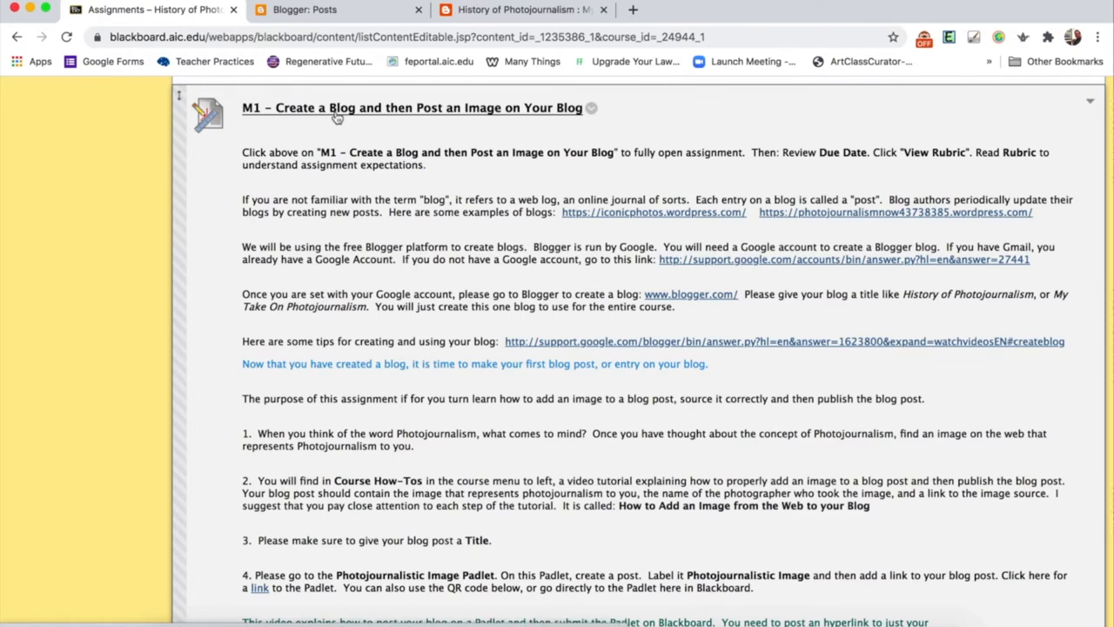
# - Open the 'M1 – Create a Blog and then Post an Image on Your Blog' assignment
pyautogui.click(410, 107)
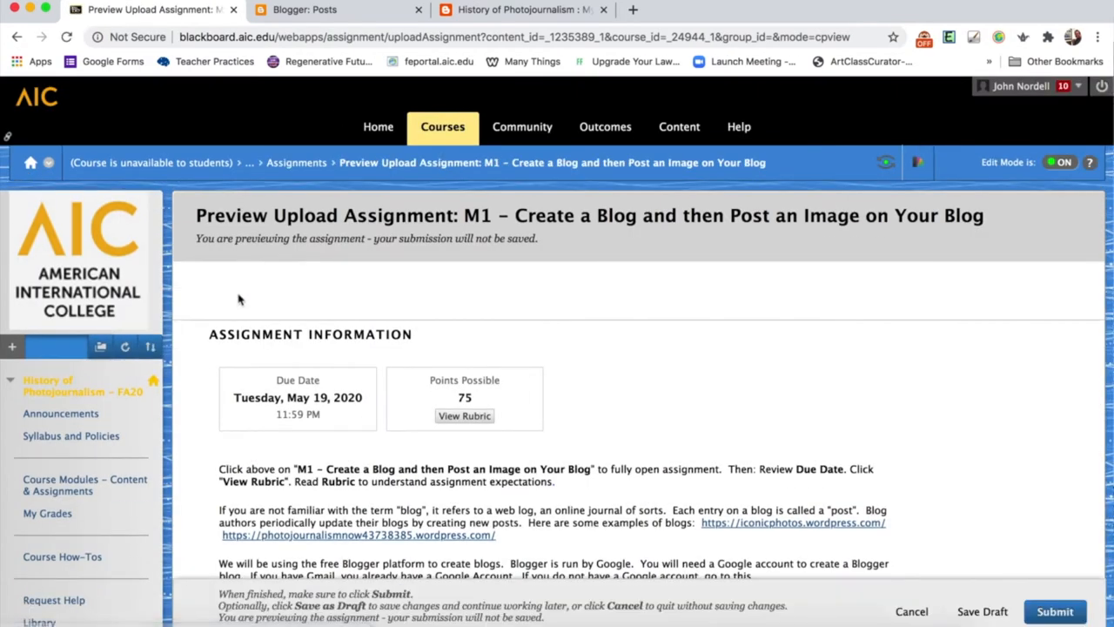
pyautogui.scroll(-3)
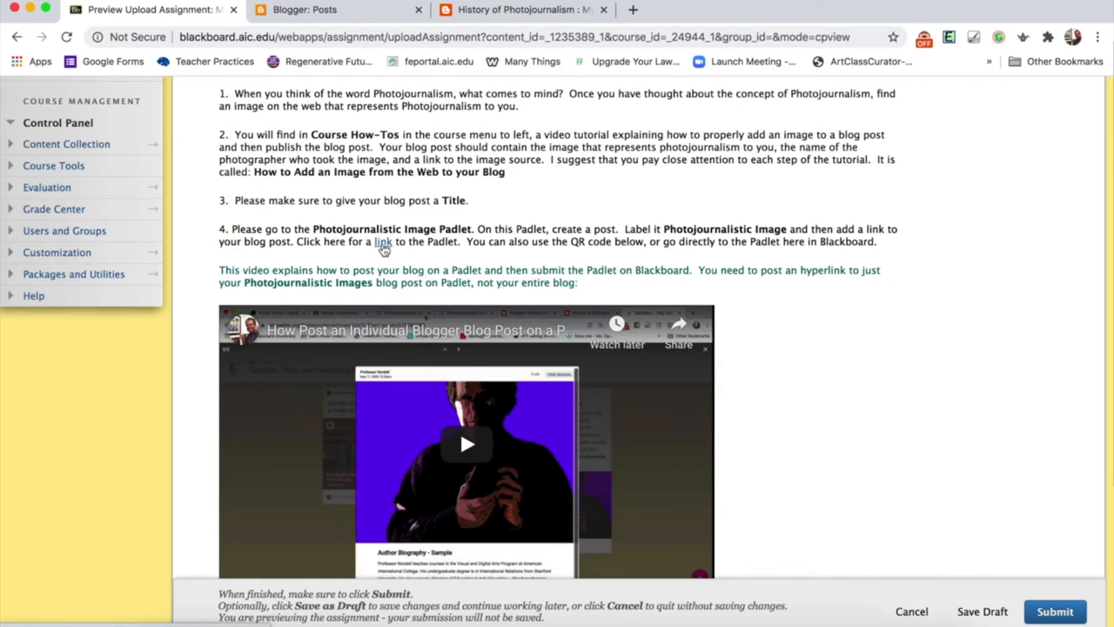
pyautogui.scroll(-3)
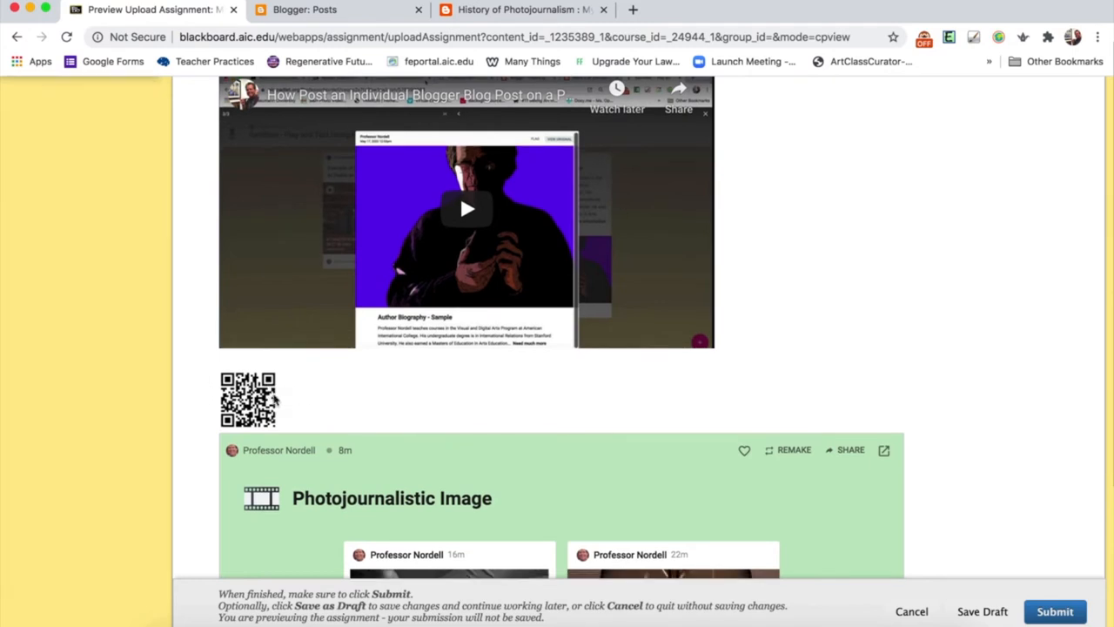
pyautogui.scroll(-3)
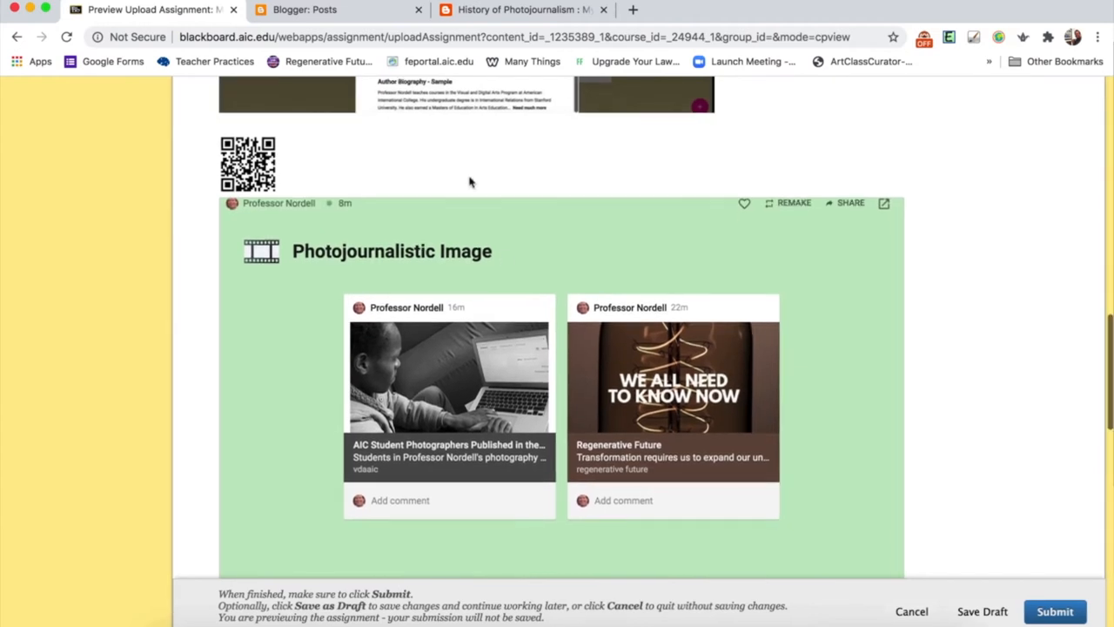
pyautogui.scroll(-3)
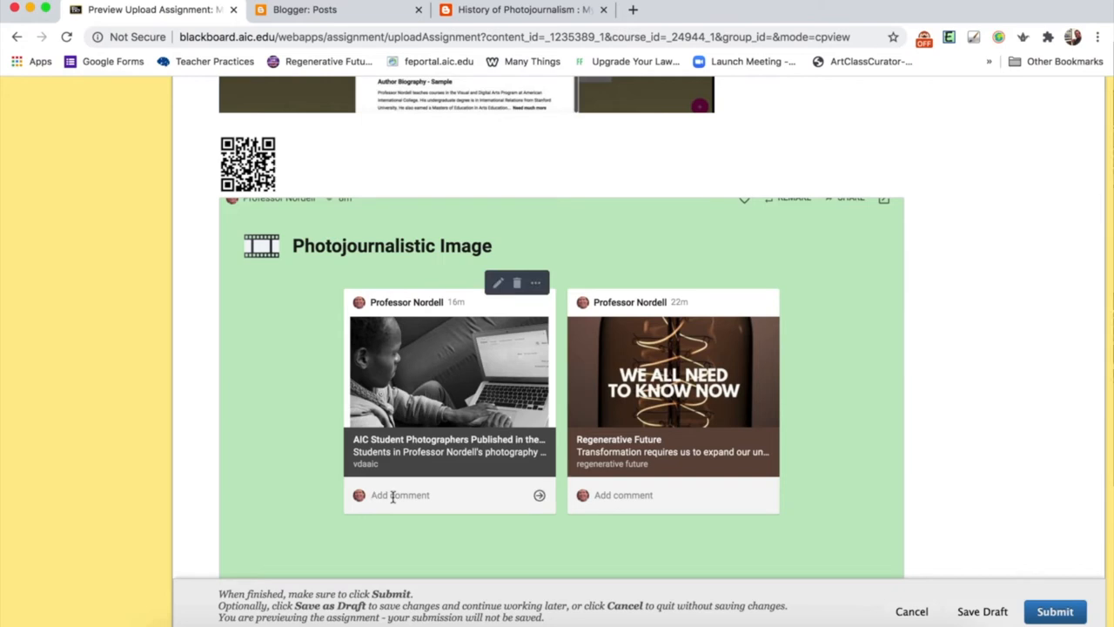
pyautogui.write('Test')
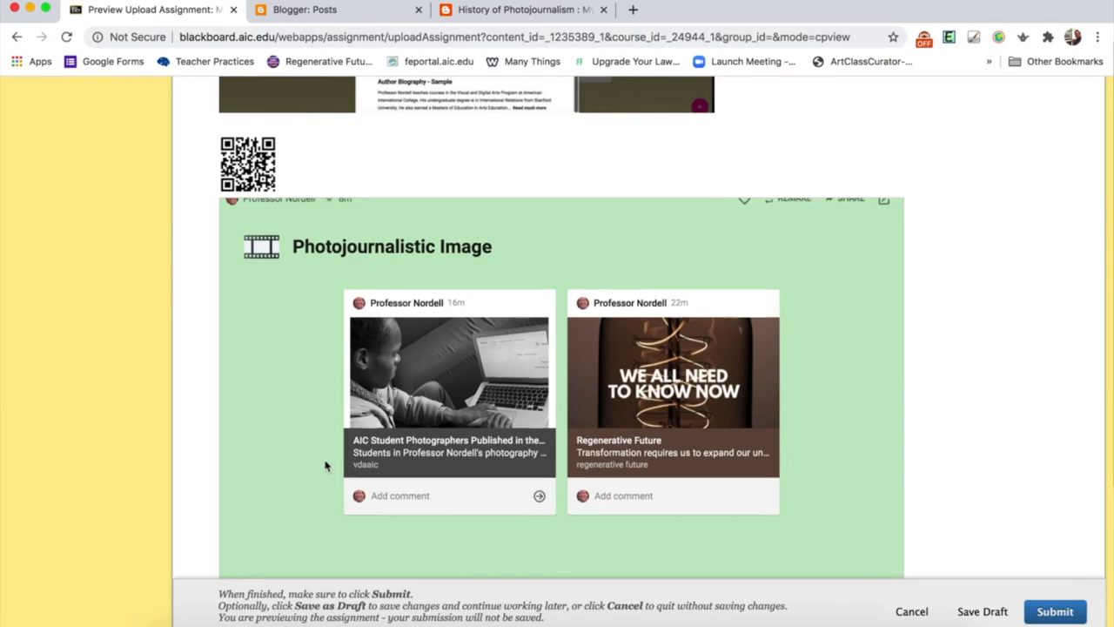
pyautogui.scroll(3)
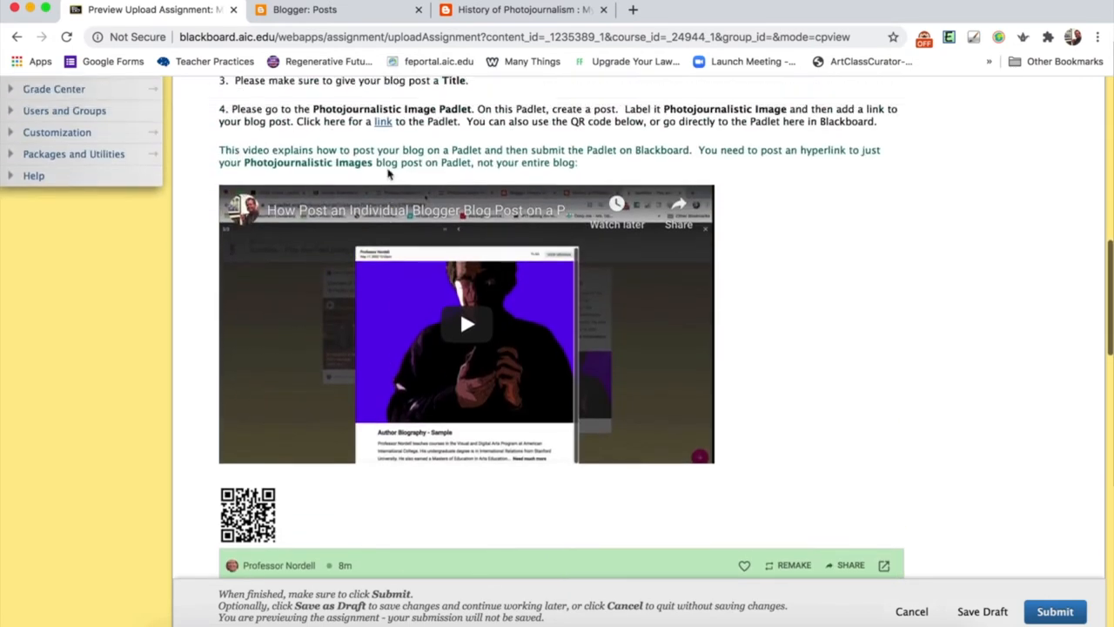
pyautogui.scroll(3)
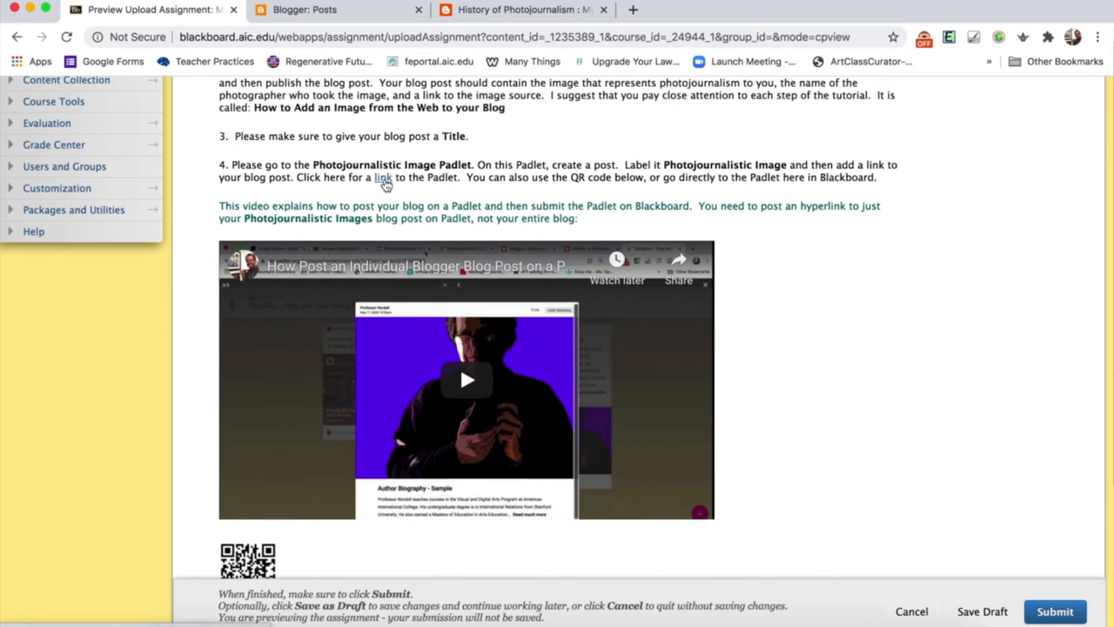
# - Open the Photojournalistic Image Padlet and paste the blog post link onto it
pyautogui.click(382, 177)
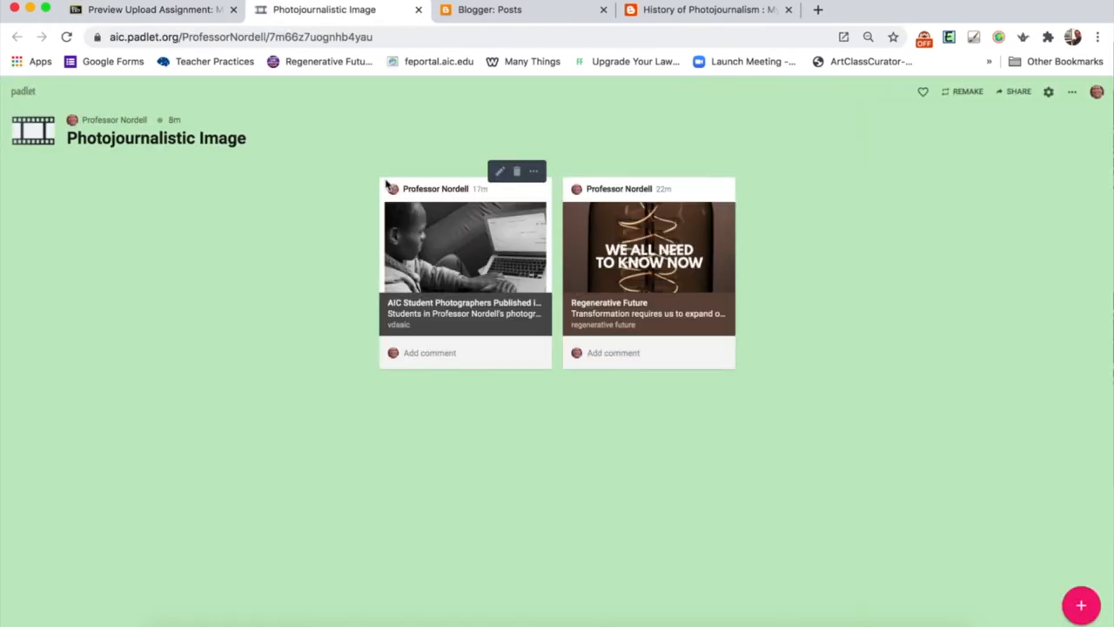
pyautogui.moveTo(214, 352)
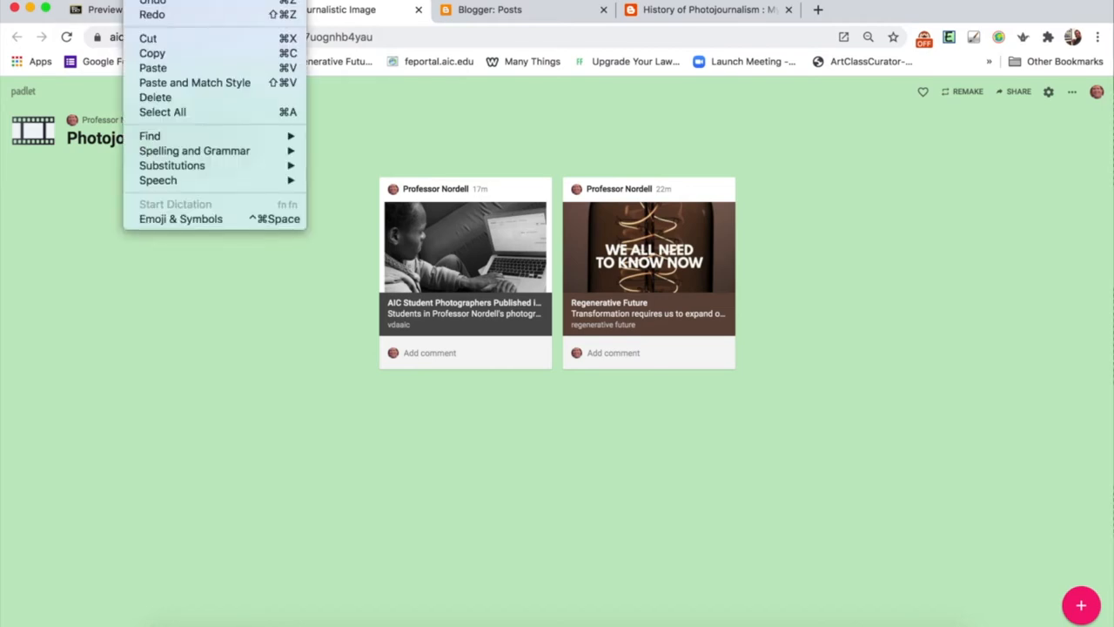
pyautogui.moveTo(152, 68)
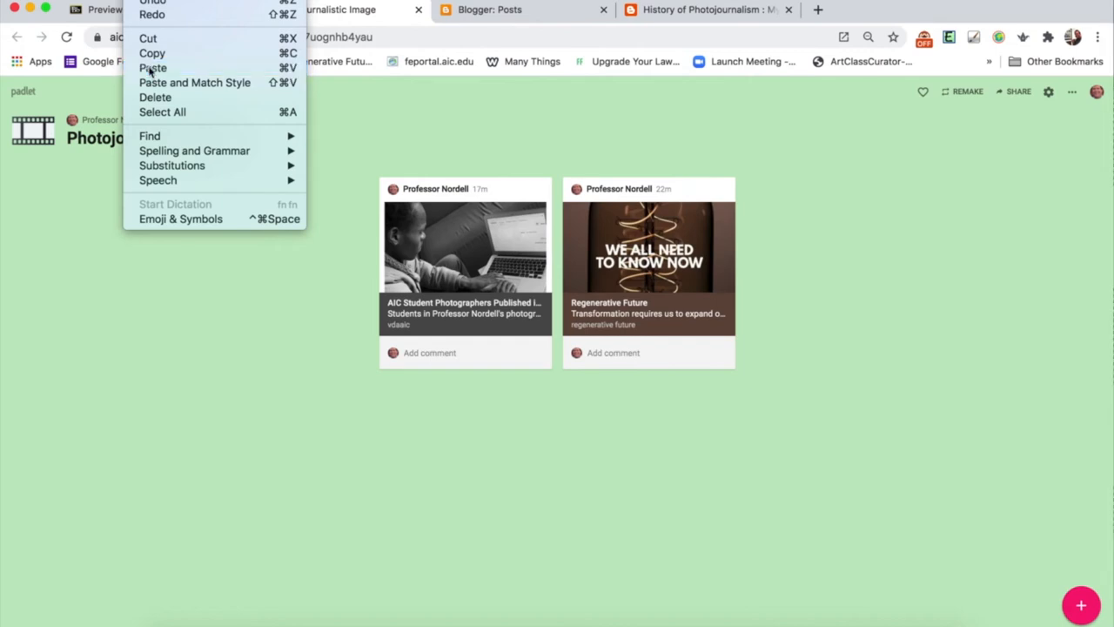
pyautogui.click(153, 68)
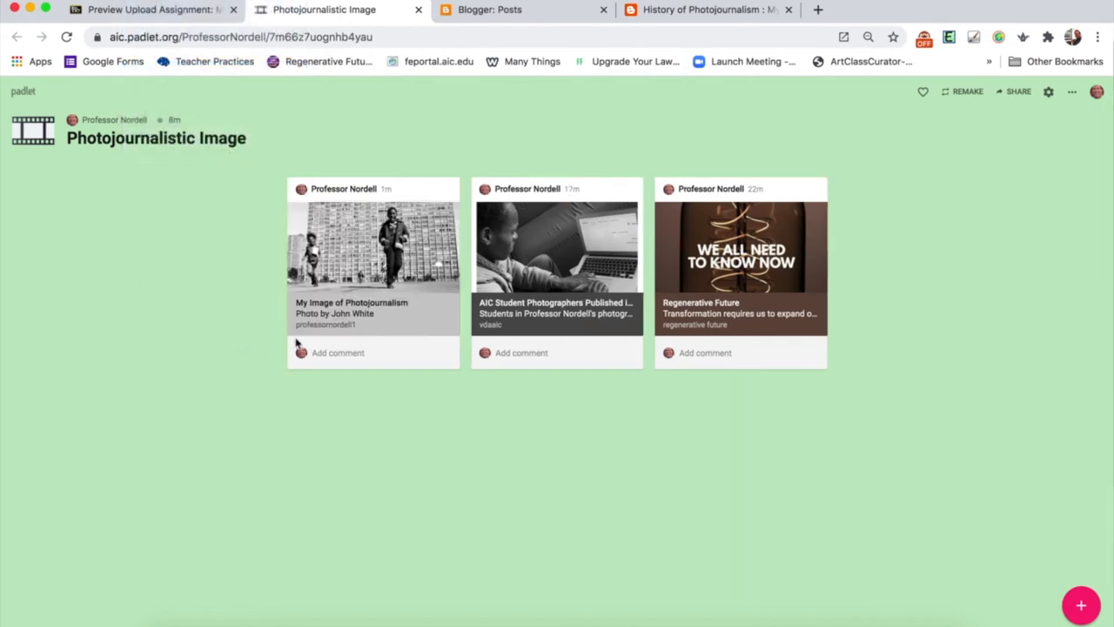
pyautogui.moveTo(396, 270)
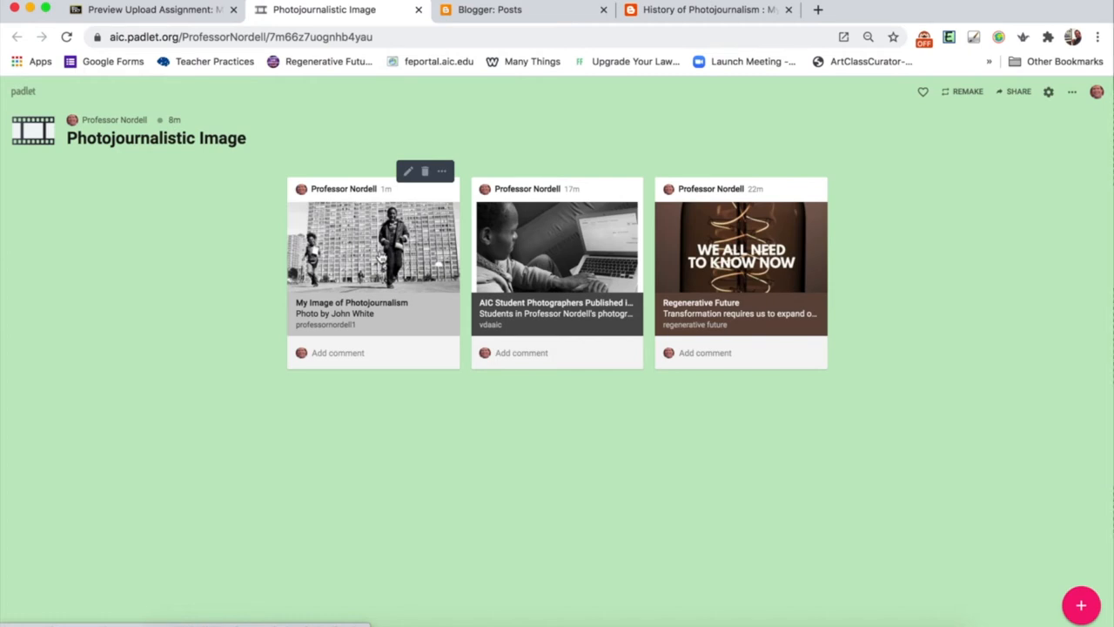
pyautogui.moveTo(409, 273)
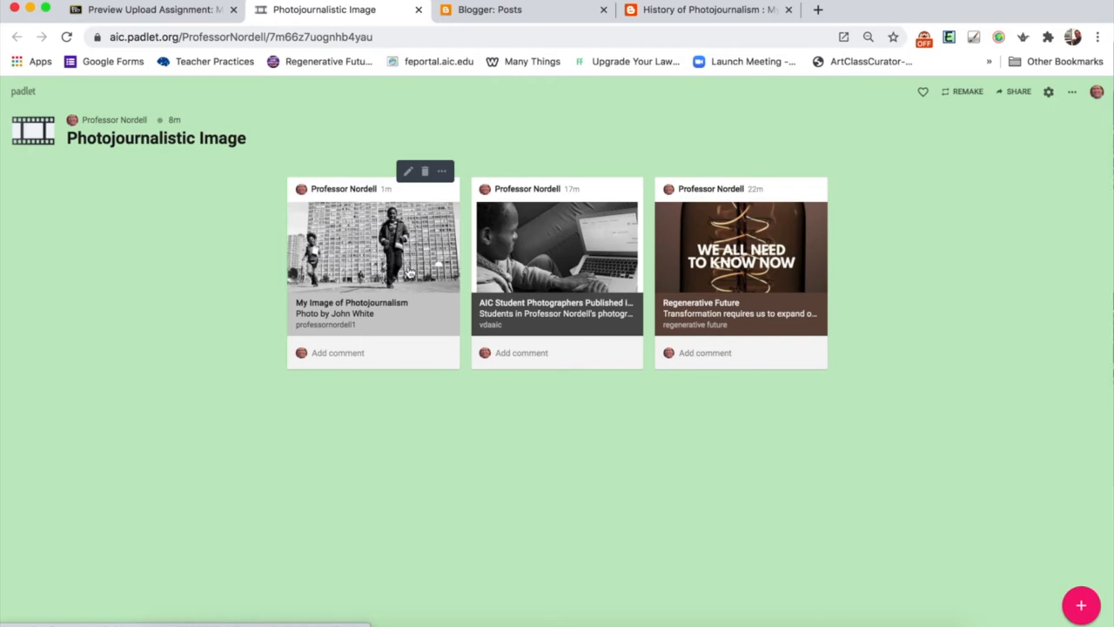
pyautogui.moveTo(337, 214)
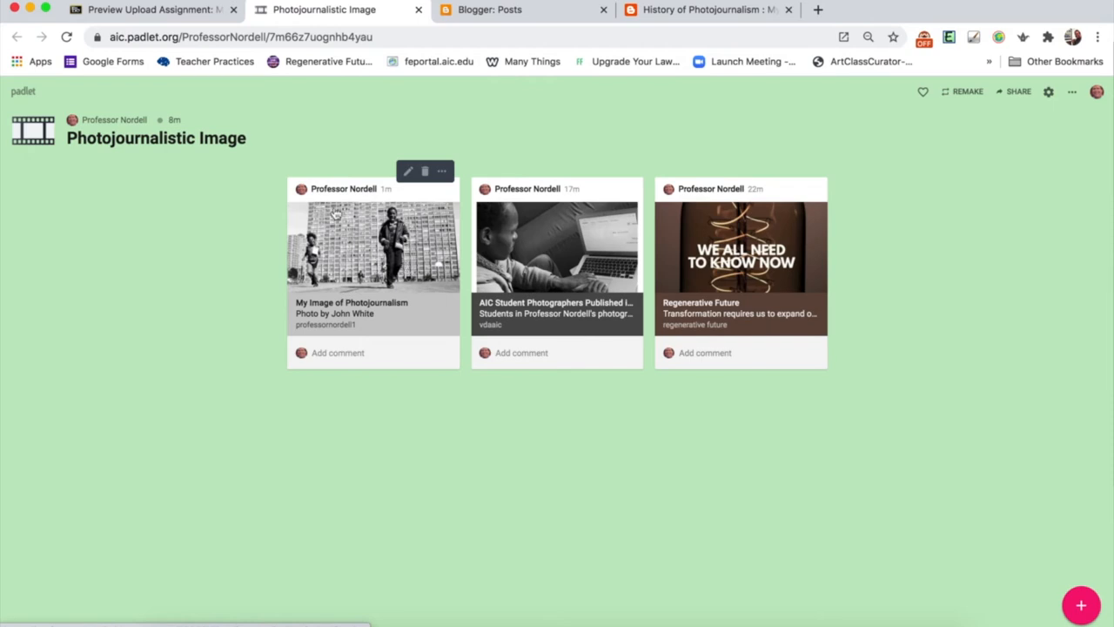
pyautogui.moveTo(485, 277)
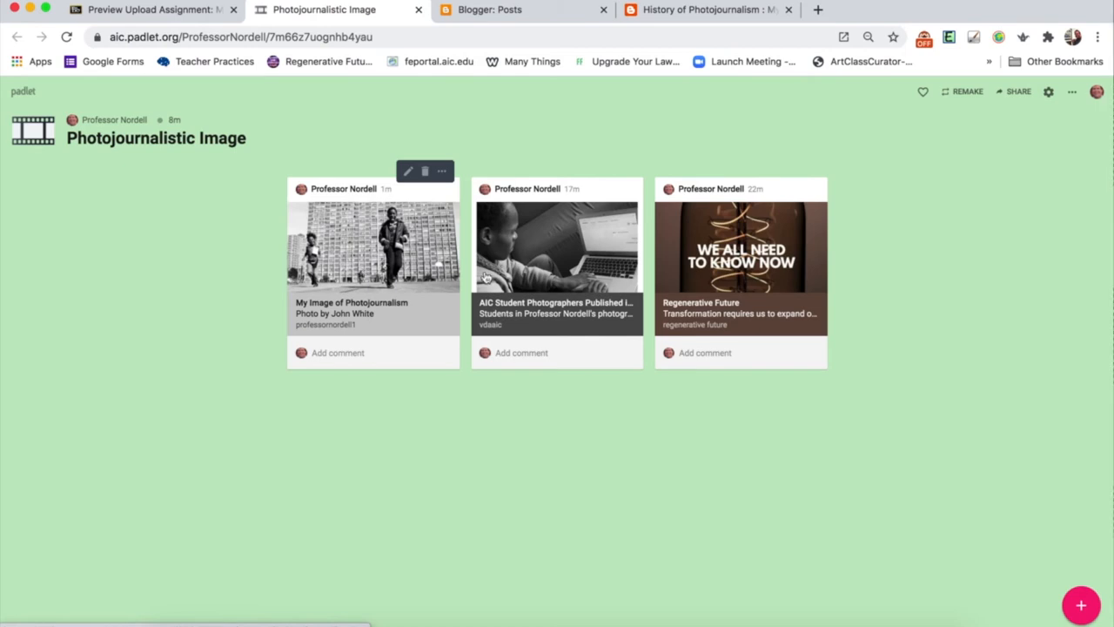
pyautogui.moveTo(255, 312)
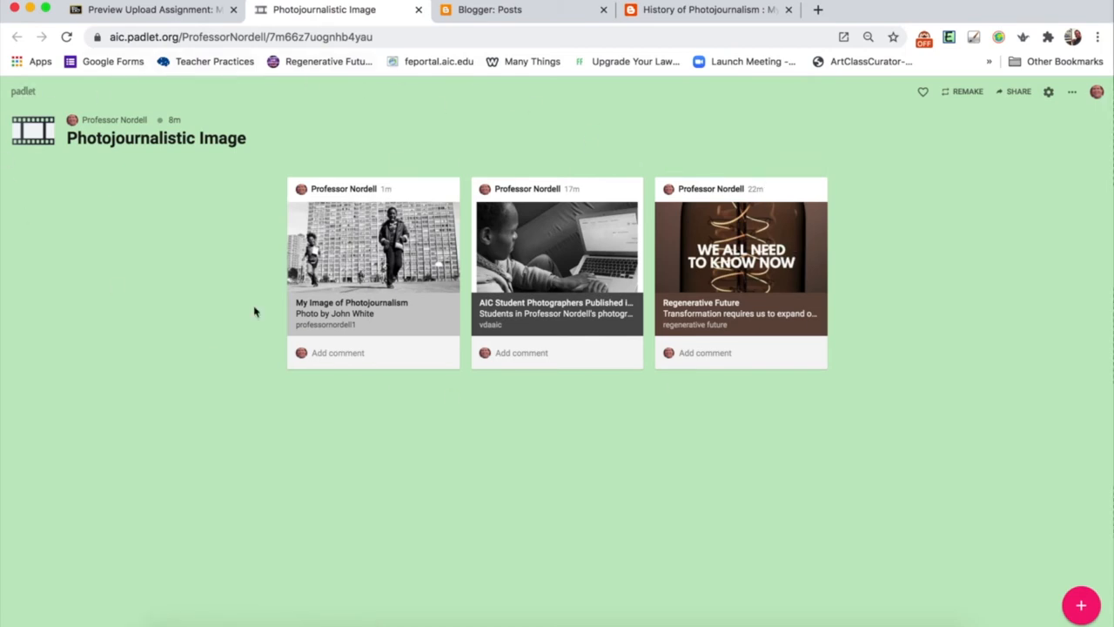
pyautogui.moveTo(415, 298)
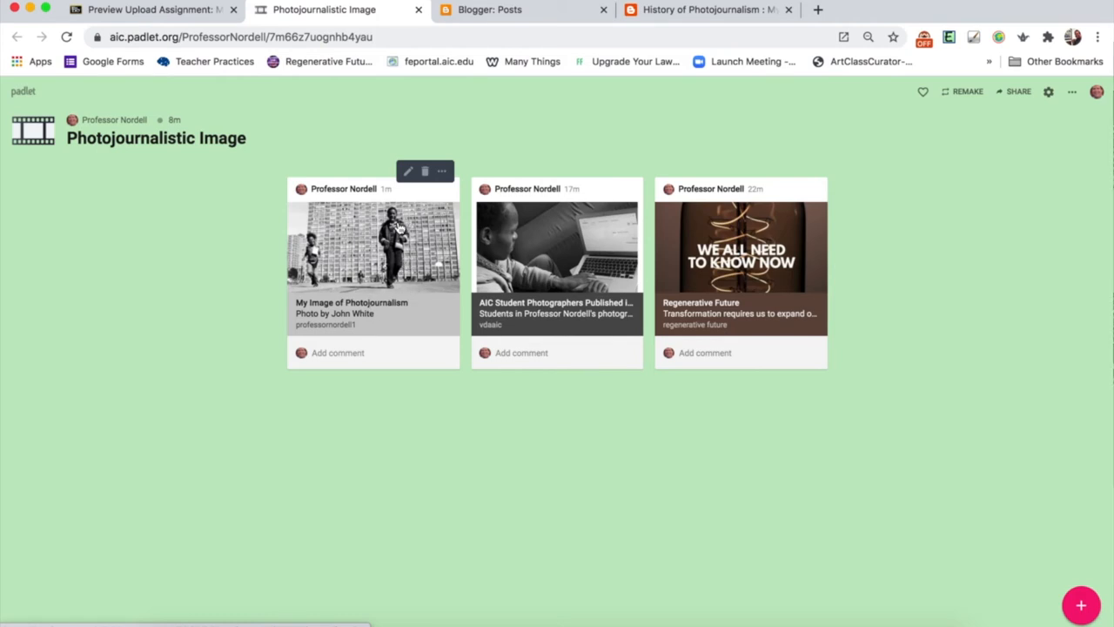
pyautogui.moveTo(375, 233)
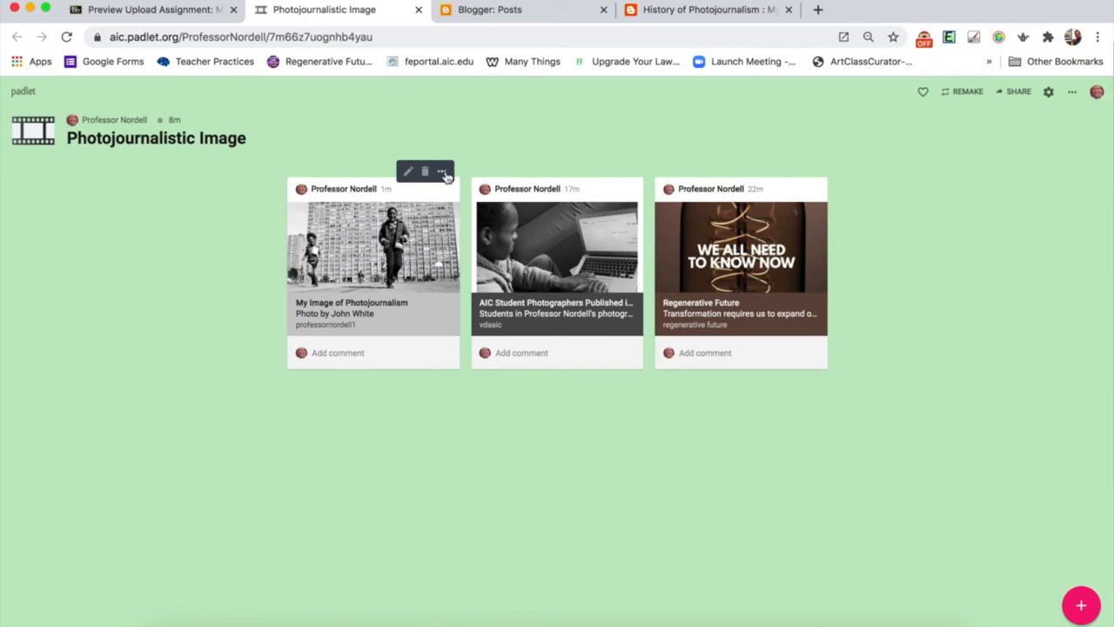
# - Expand the 'My Image of Photojournalism' Padlet post from its options menu
pyautogui.click(442, 171)
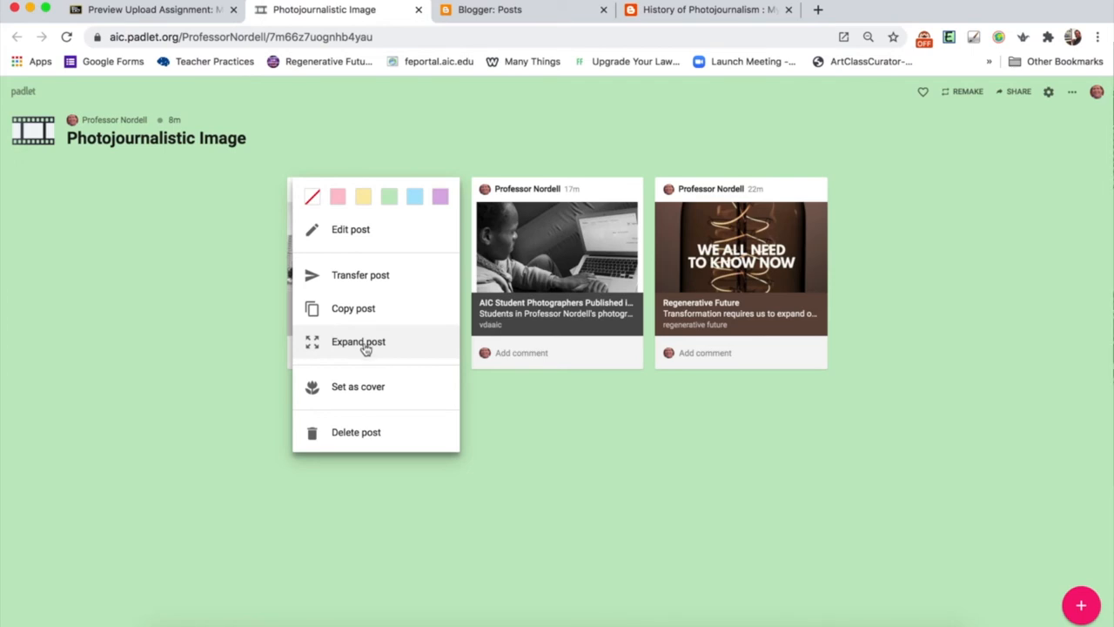
pyautogui.click(358, 341)
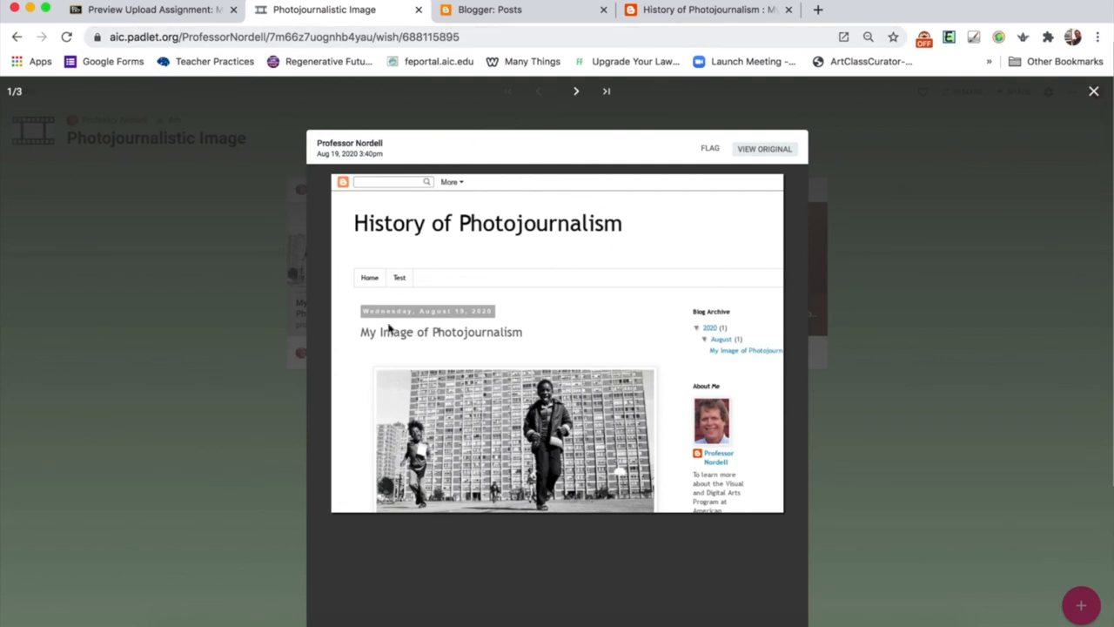
pyautogui.moveTo(561, 329)
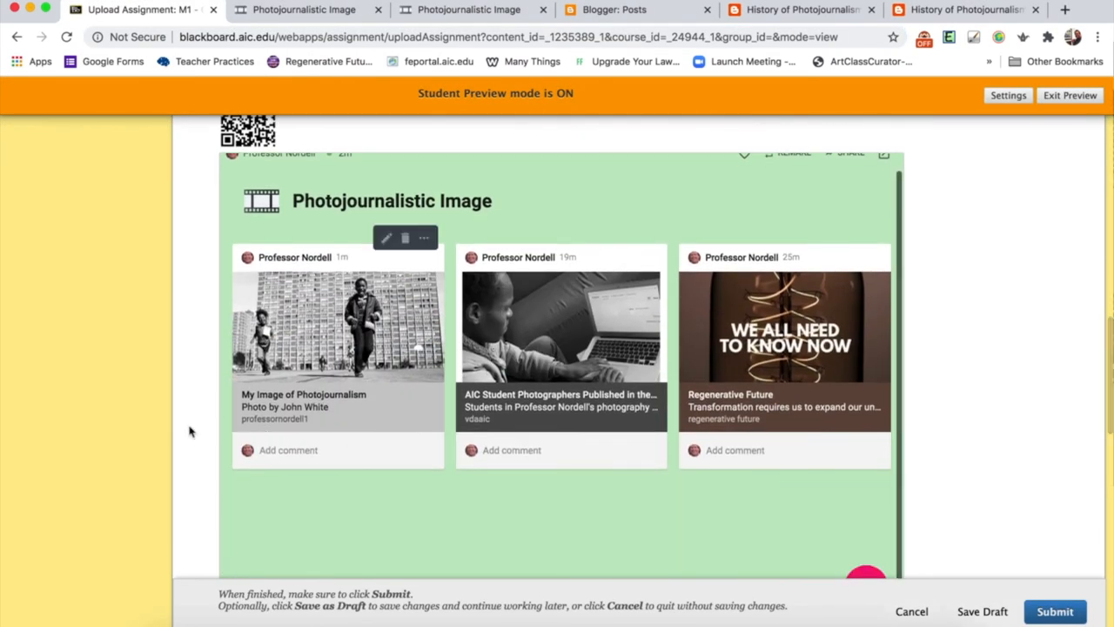
# - Write a submission containing the Padlet post URL and open its link settings
pyautogui.scroll(3)
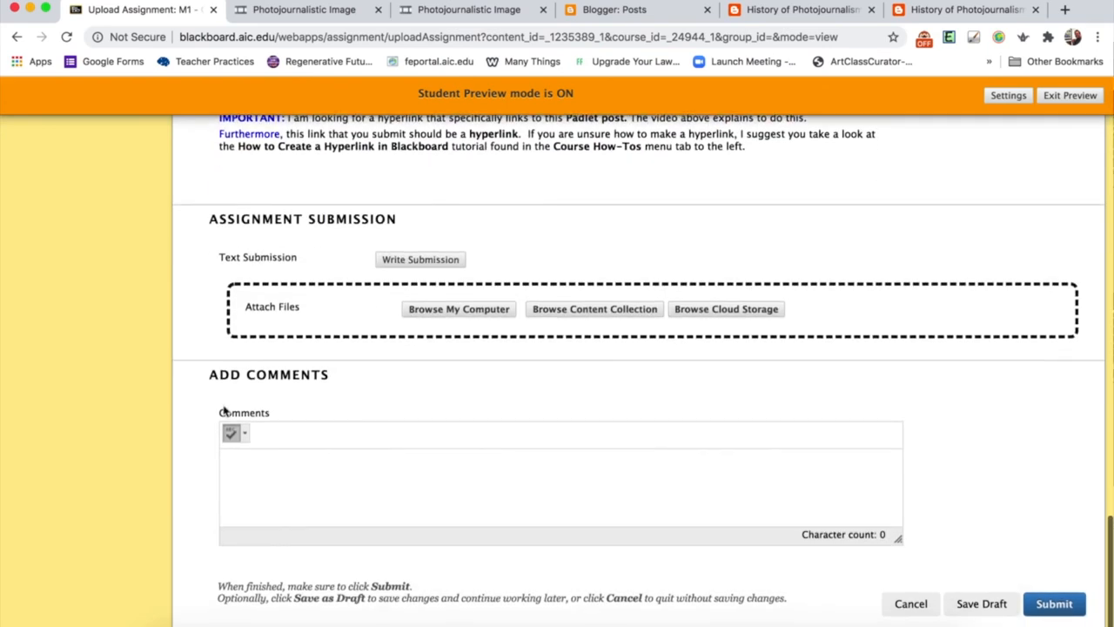
pyautogui.click(420, 260)
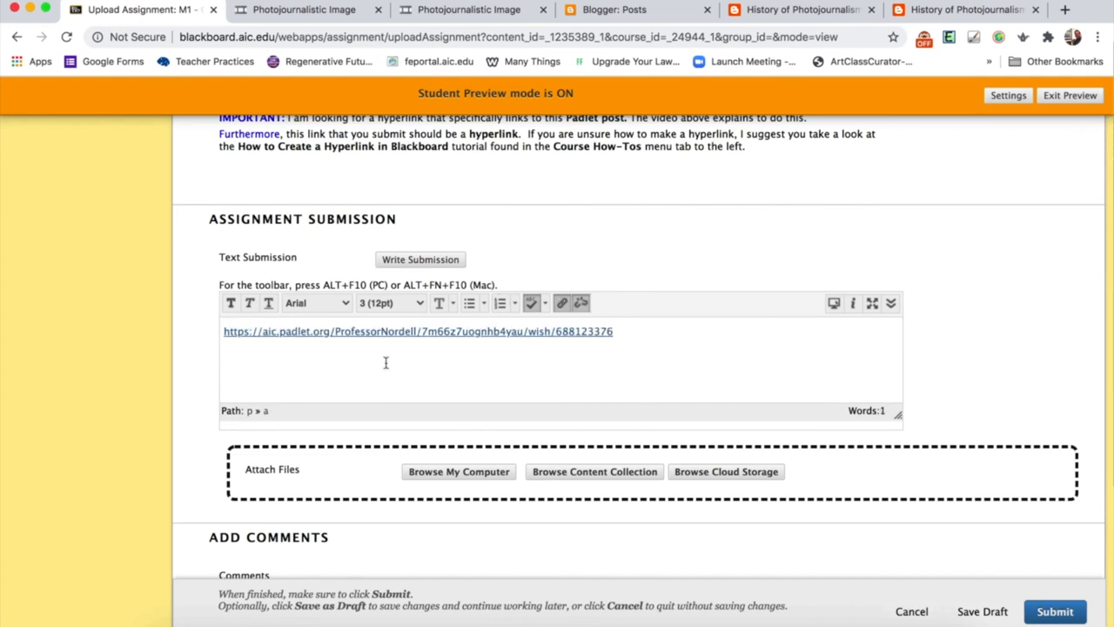
pyautogui.moveTo(619, 332)
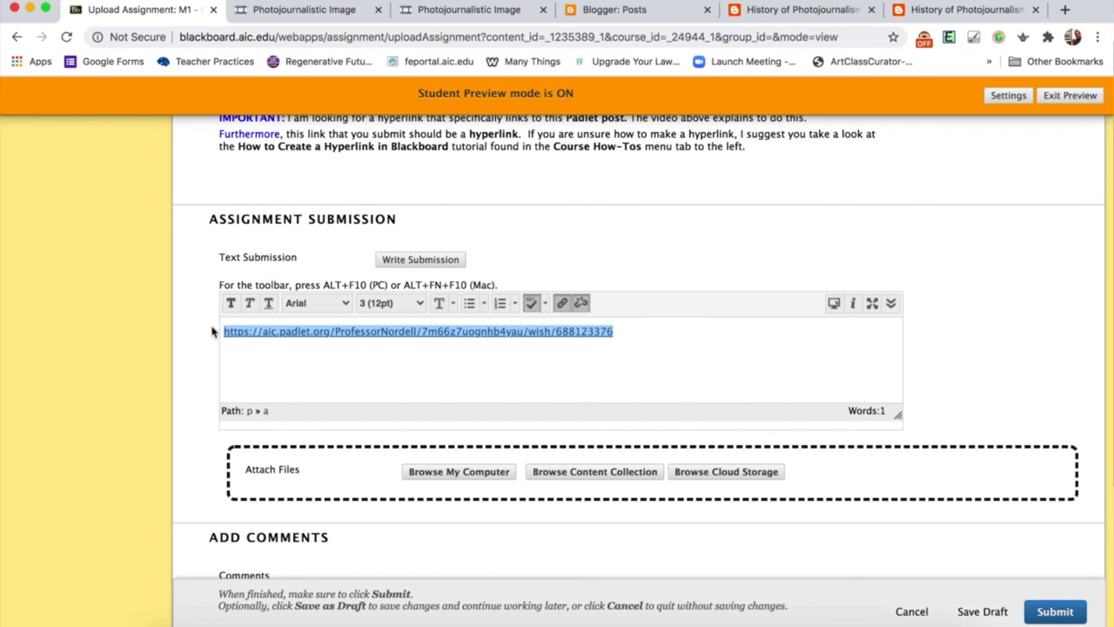
pyautogui.click(562, 302)
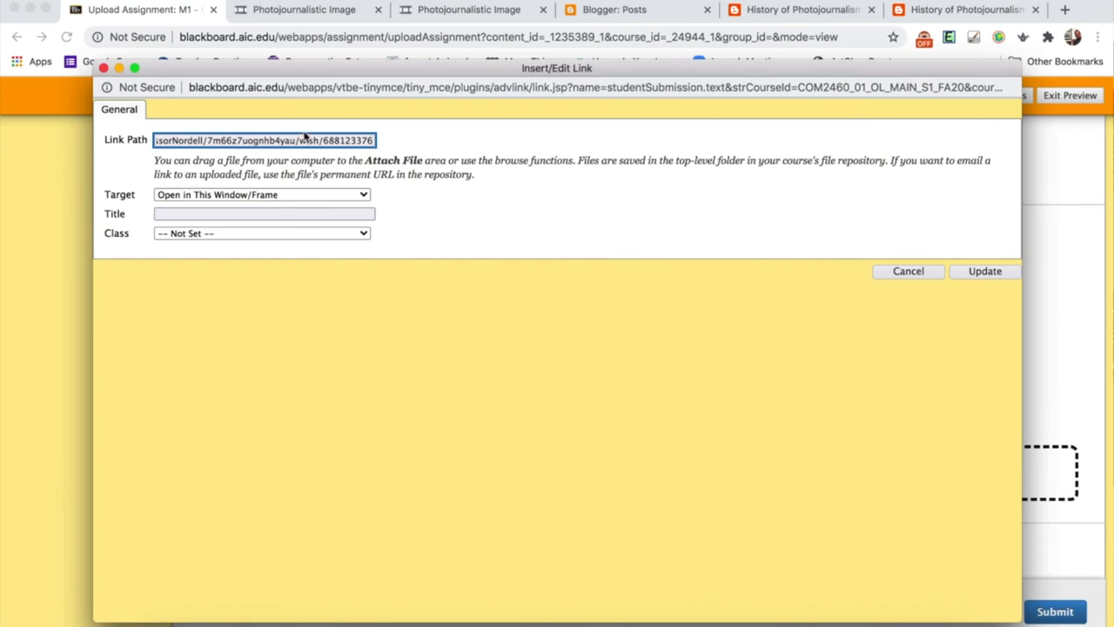
# - Set the link target to Open in New Window (_blank), update it, and submit
pyautogui.click(261, 194)
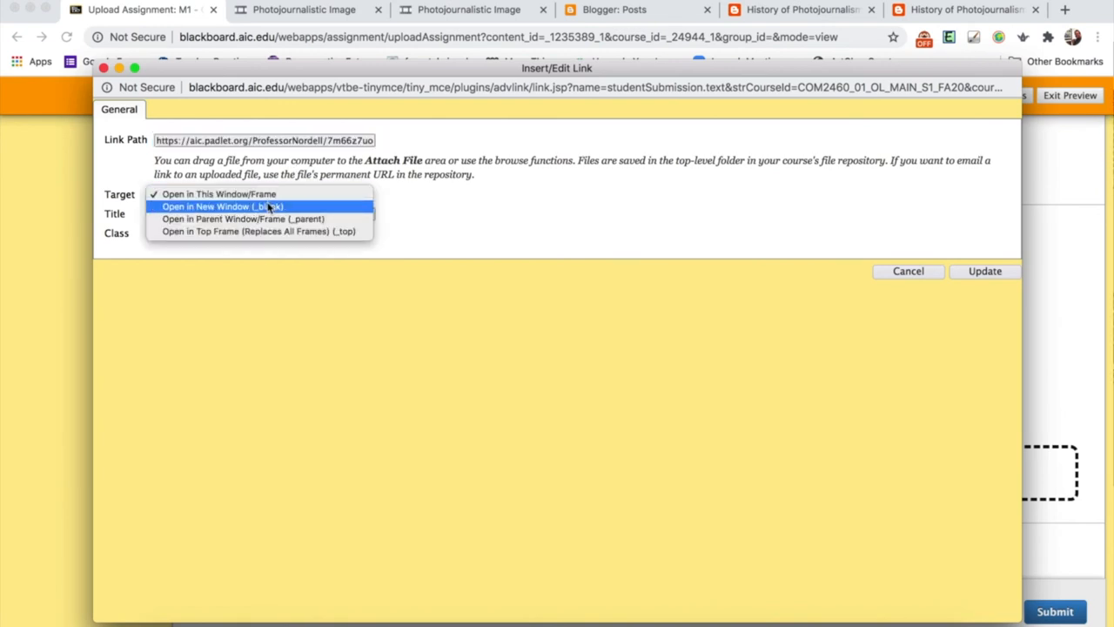
pyautogui.click(223, 207)
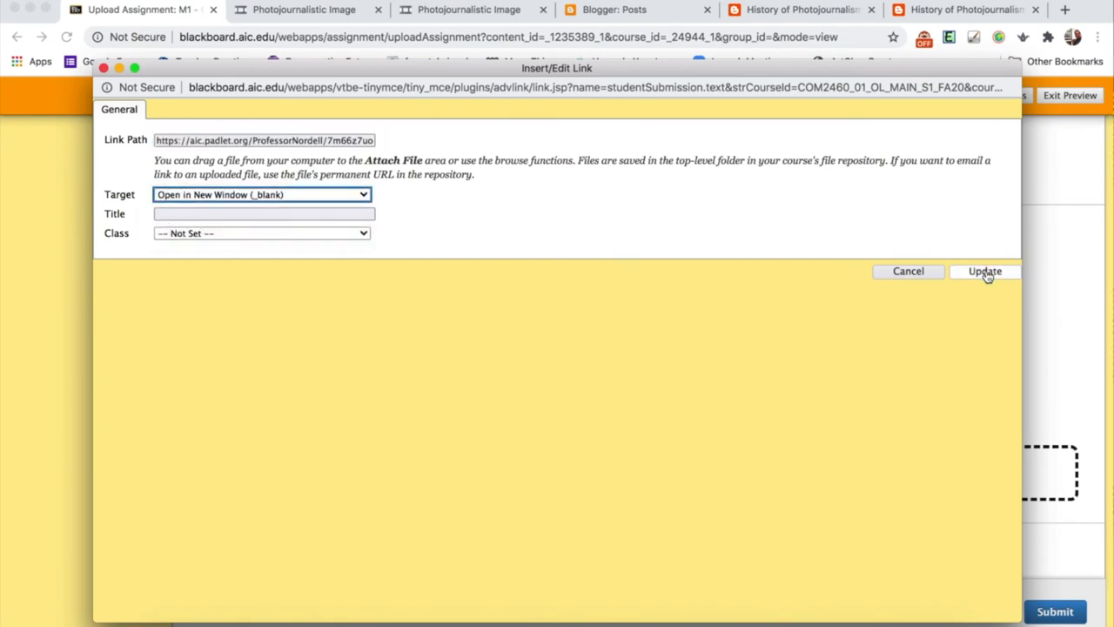
pyautogui.click(985, 270)
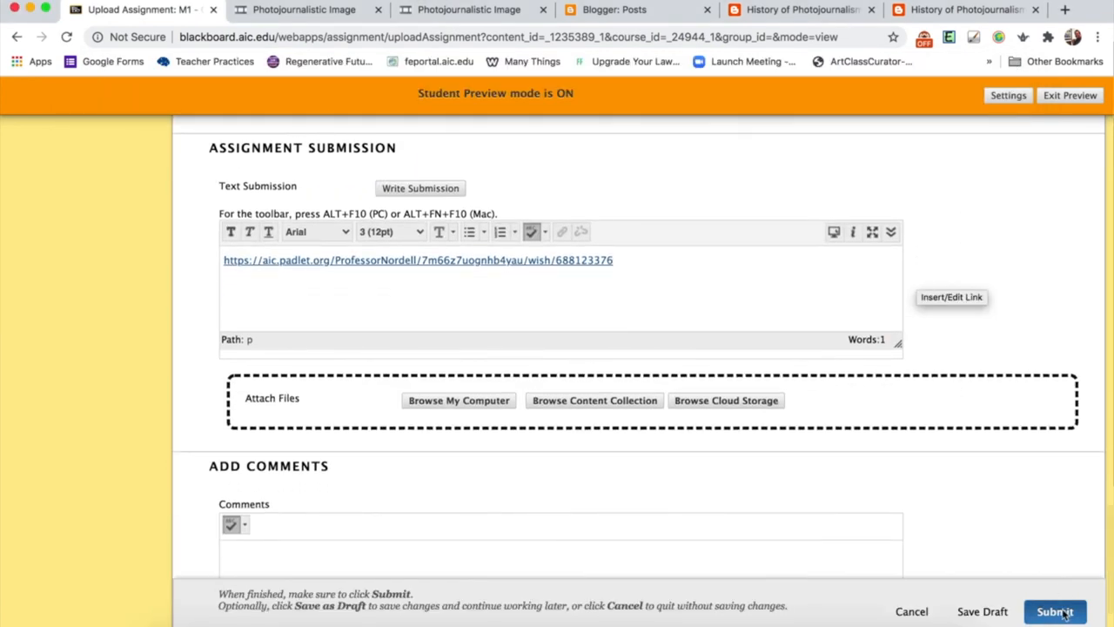
pyautogui.click(1054, 611)
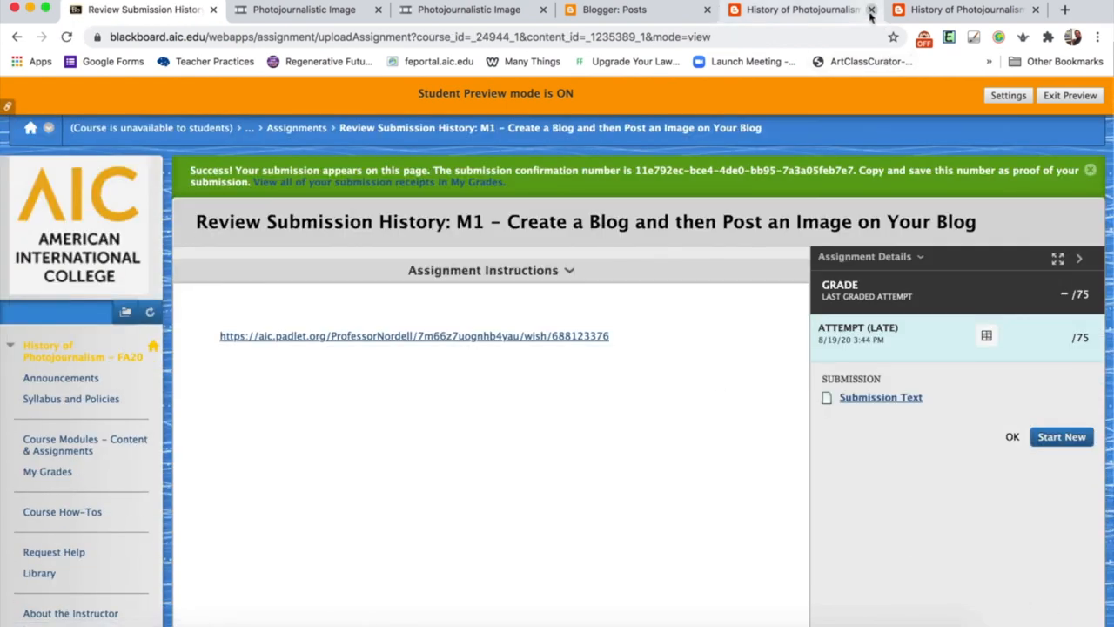
# - Close the leftover tabs and open the submitted Padlet link from Review Submission History
pyautogui.click(871, 9)
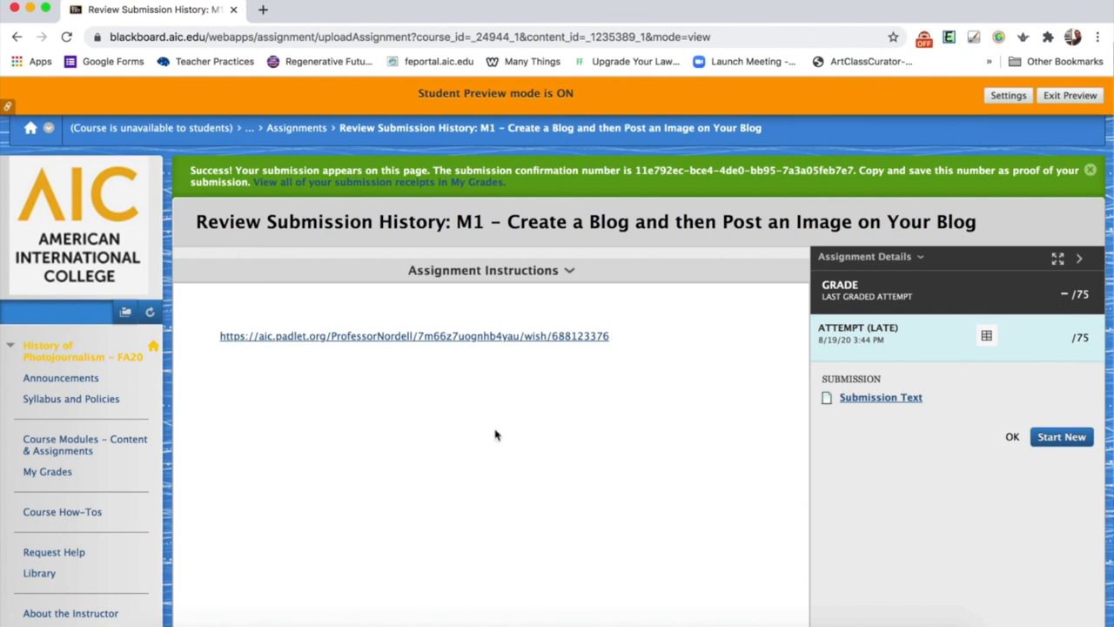
pyautogui.moveTo(392, 348)
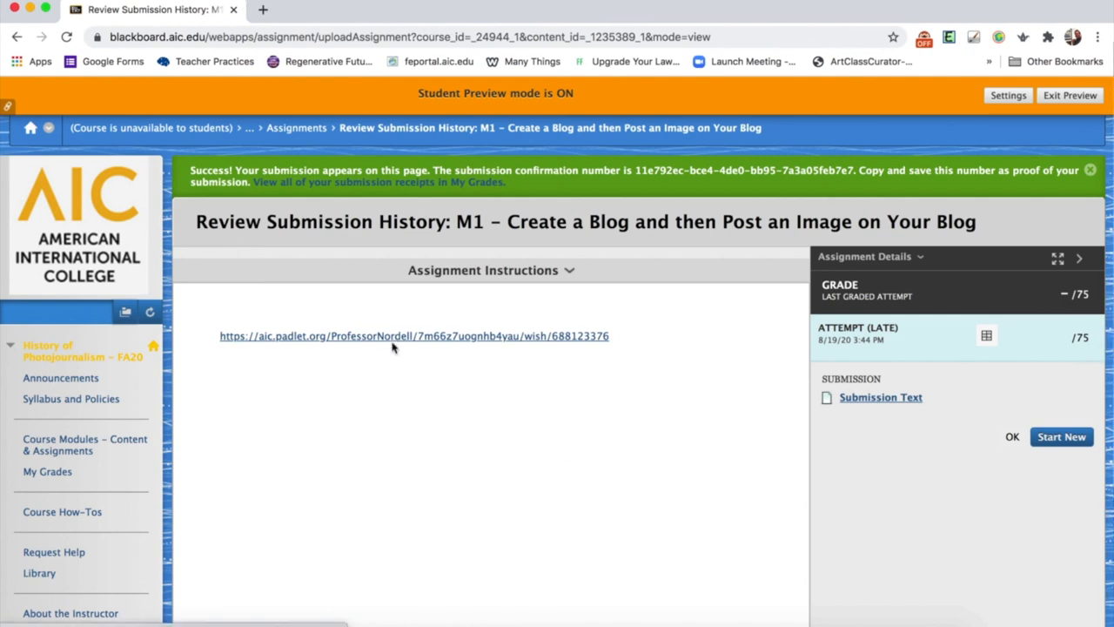
pyautogui.click(415, 336)
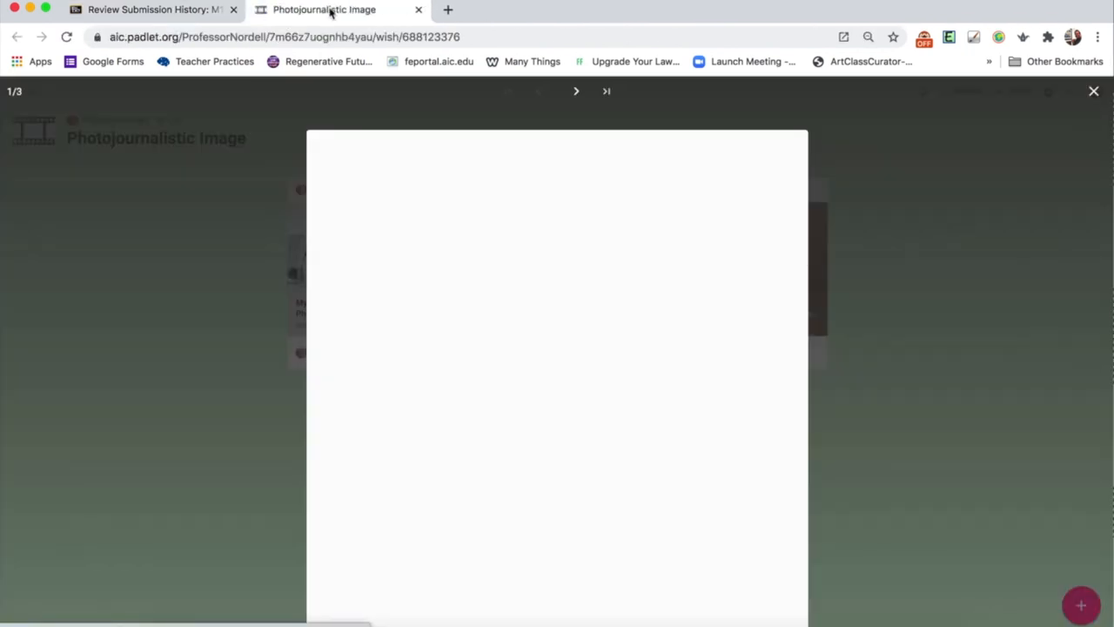